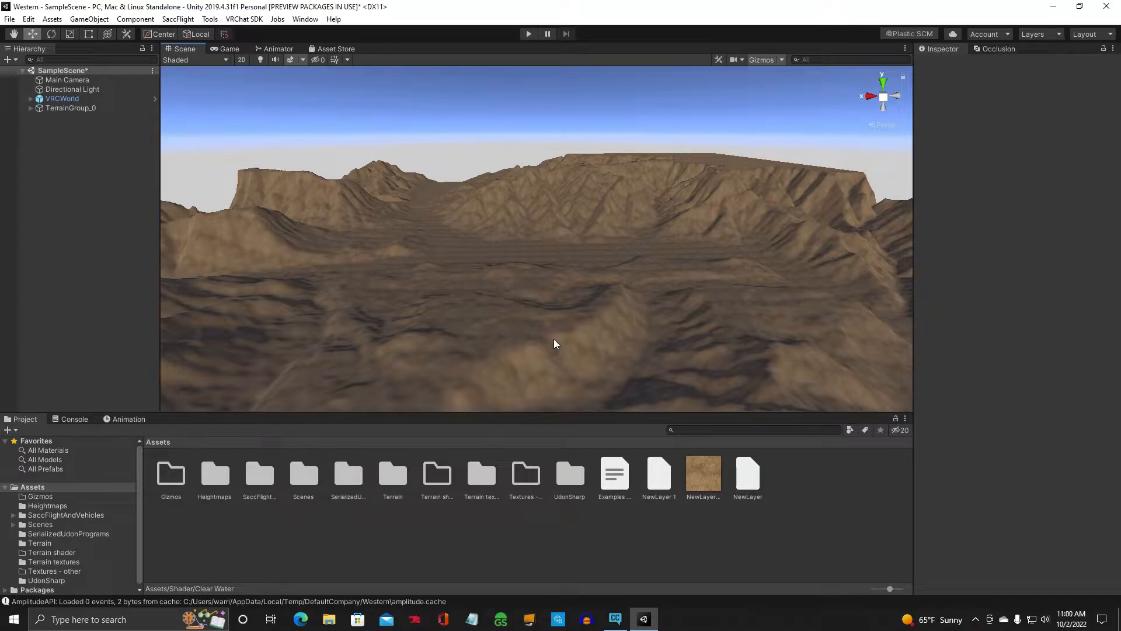
{"action": "mouse_move", "coordinate": [574, 329]}
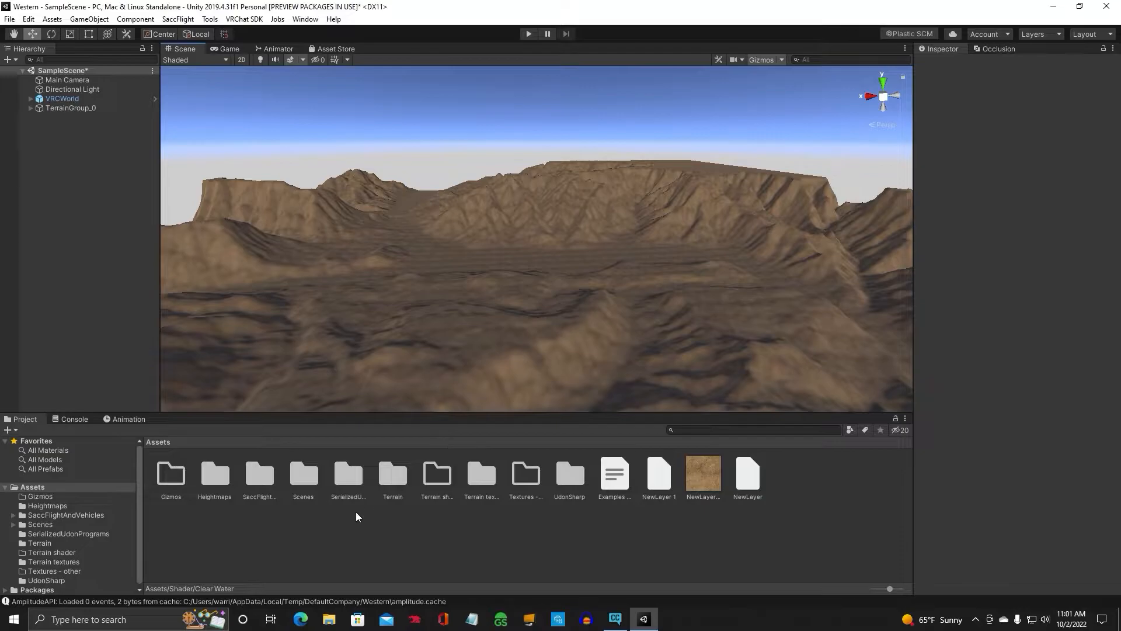
Step: Open the s-ilent clear-water project from the GitLab search results and download it as zip
{"action": "left_click", "coordinate": [299, 619]}
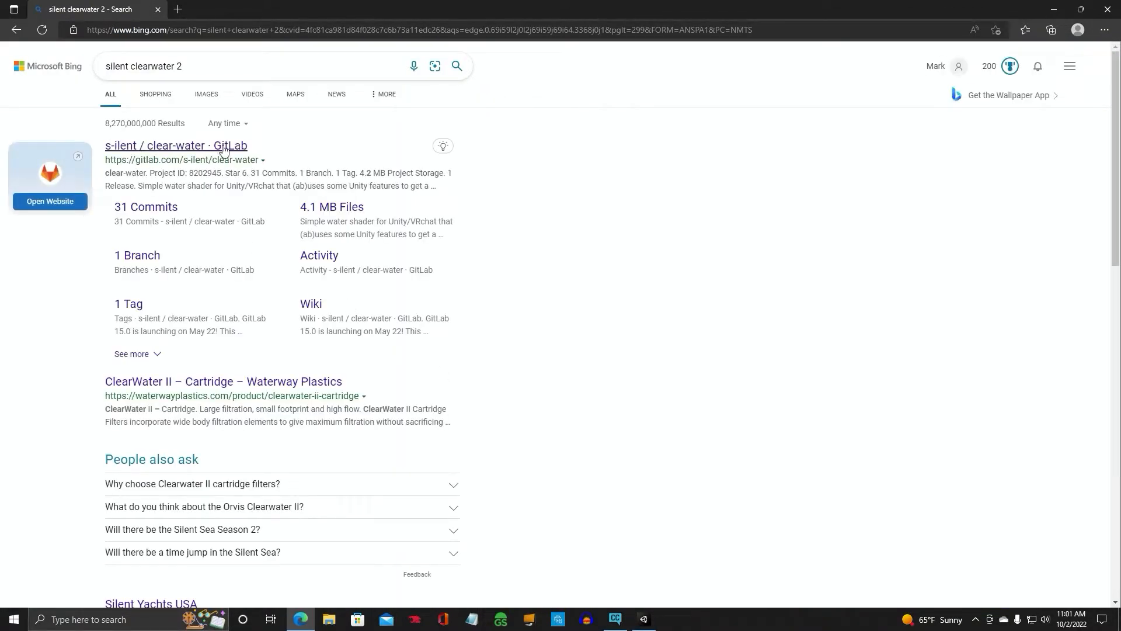
{"action": "left_click", "coordinate": [175, 146]}
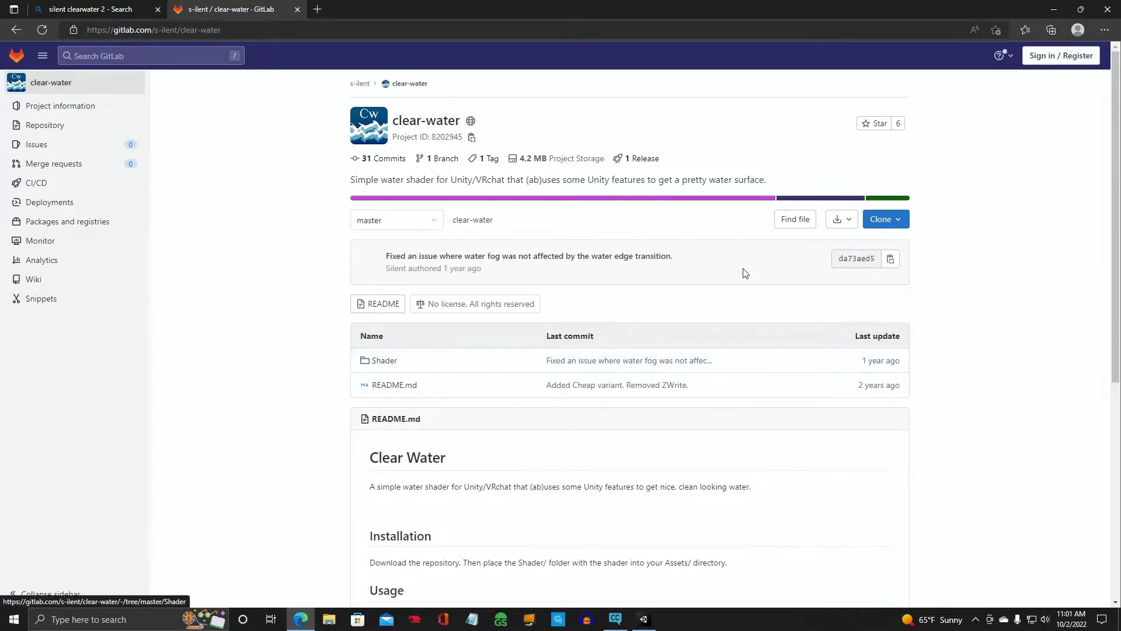
{"action": "mouse_move", "coordinate": [841, 219]}
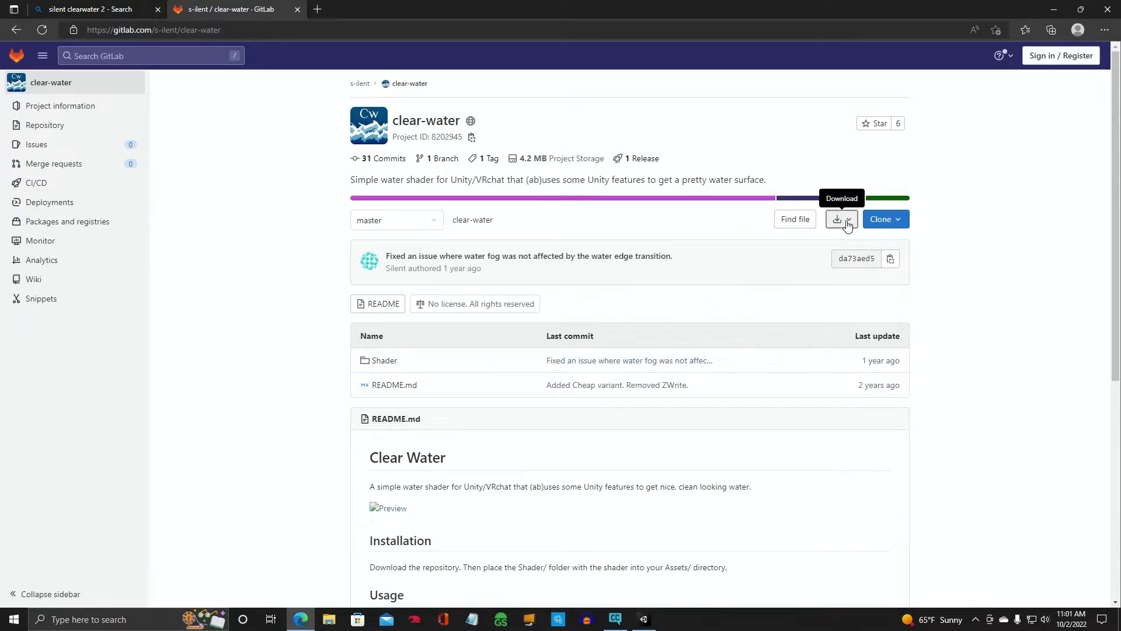
{"action": "left_click", "coordinate": [841, 219]}
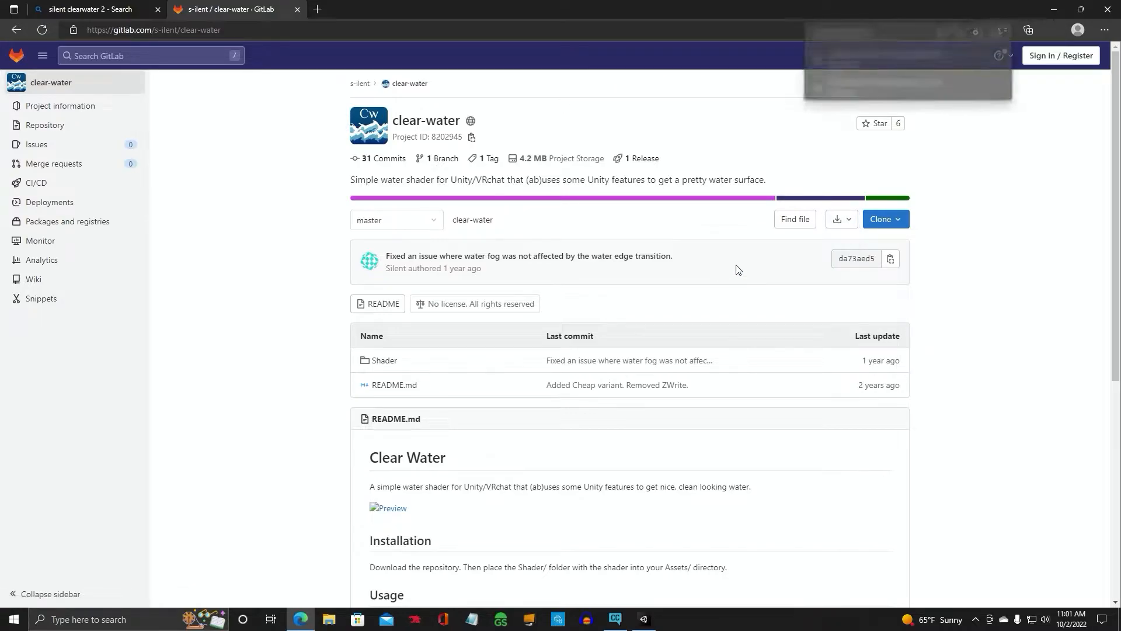
Step: Open clear-water-master.zip from Downloads and read its README.md in Notepad
{"action": "left_click", "coordinate": [1051, 30]}
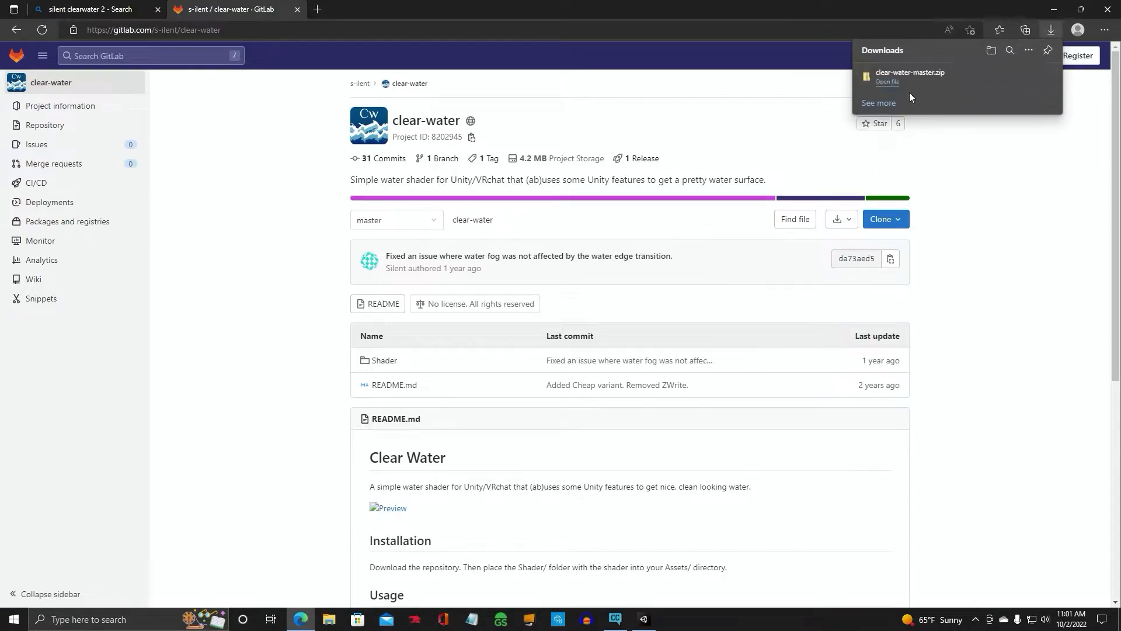
{"action": "left_click", "coordinate": [910, 76]}
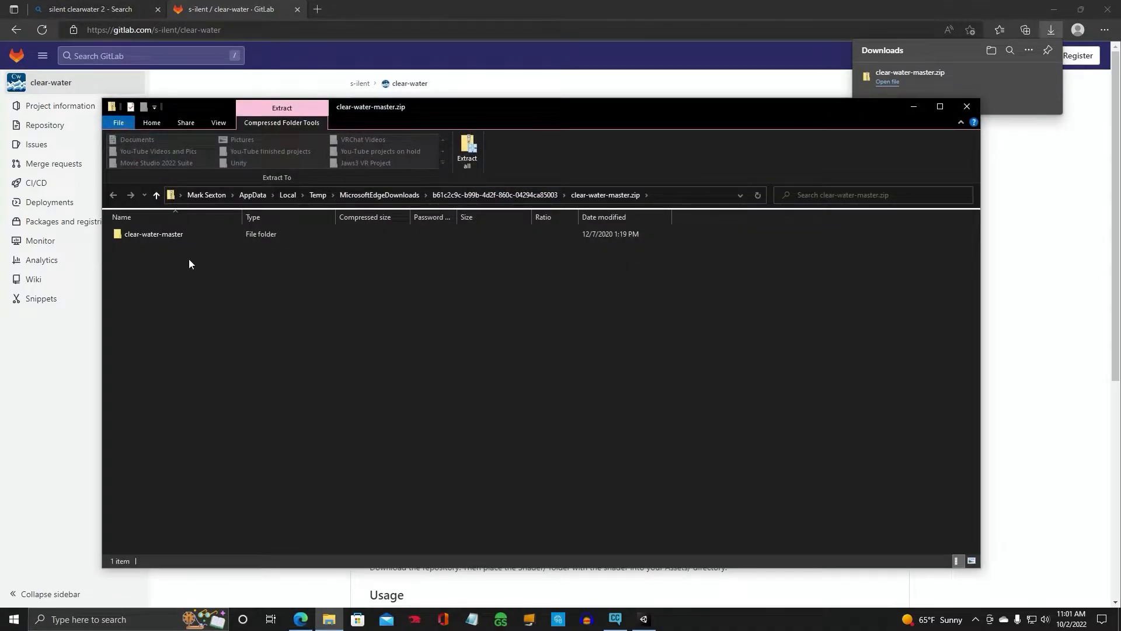
{"action": "double_click", "coordinate": [153, 234]}
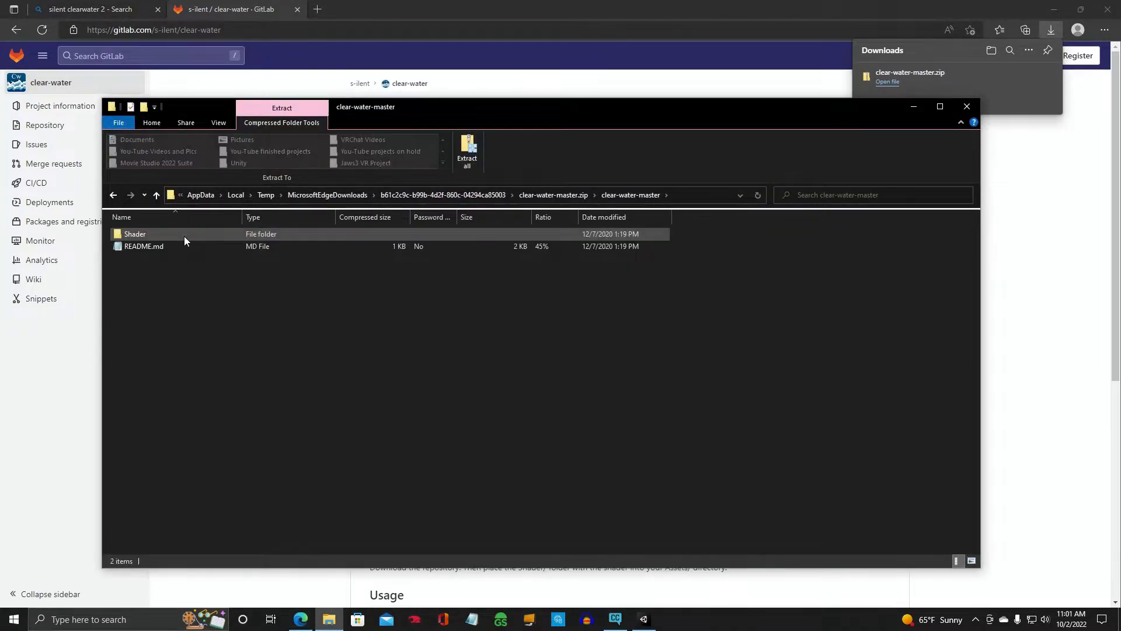
{"action": "left_click", "coordinate": [144, 245]}
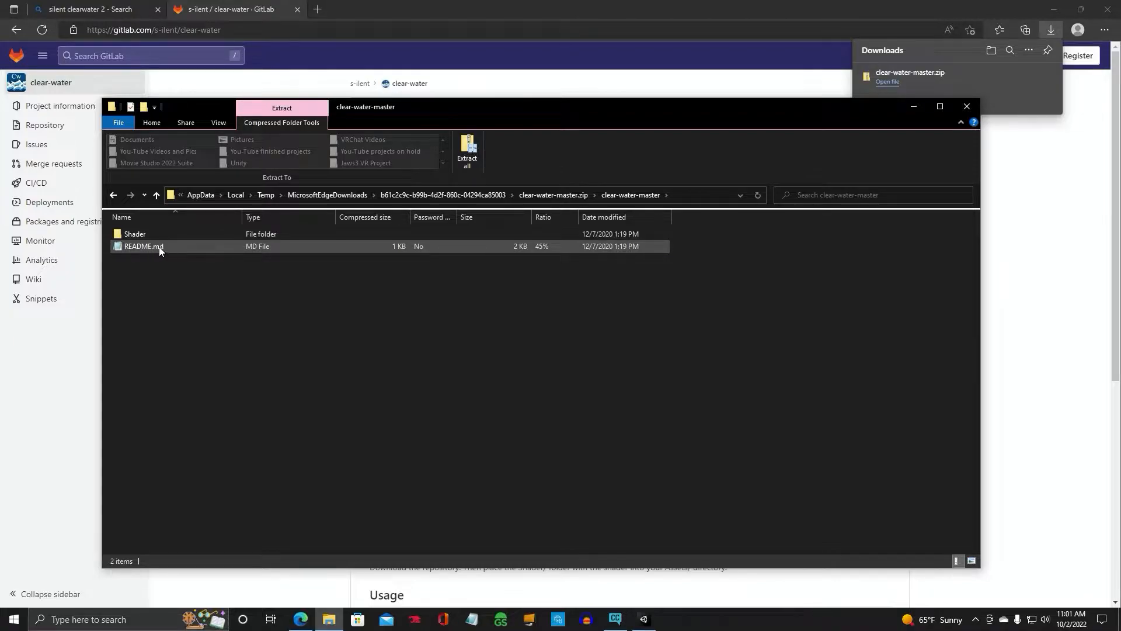
{"action": "double_click", "coordinate": [144, 246]}
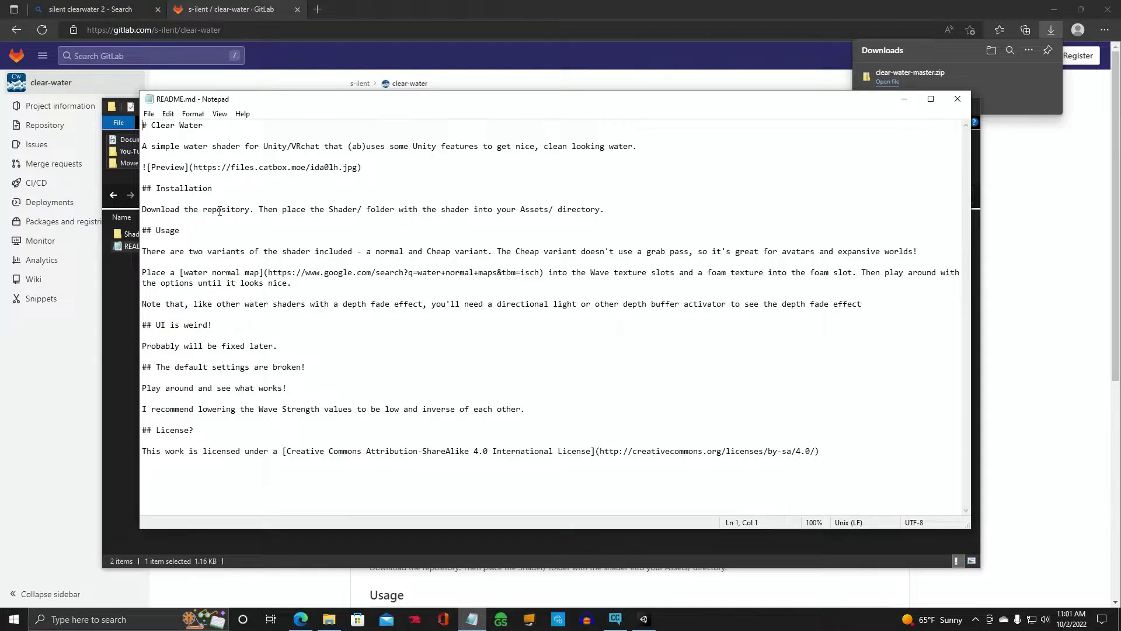
{"action": "mouse_move", "coordinate": [337, 227]}
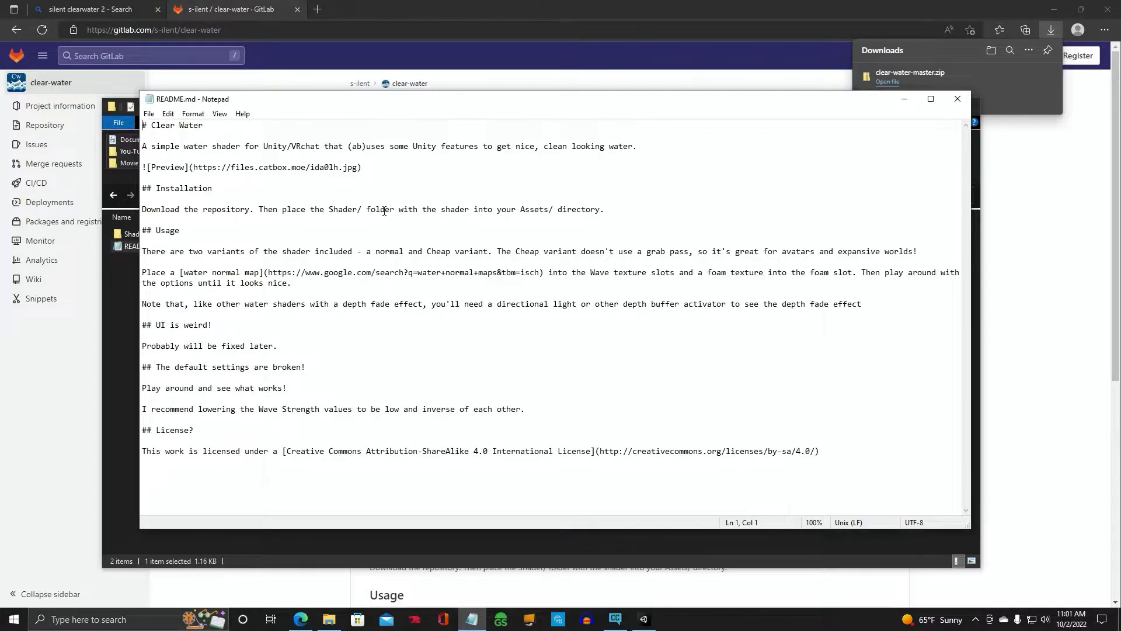
{"action": "mouse_move", "coordinate": [528, 221]}
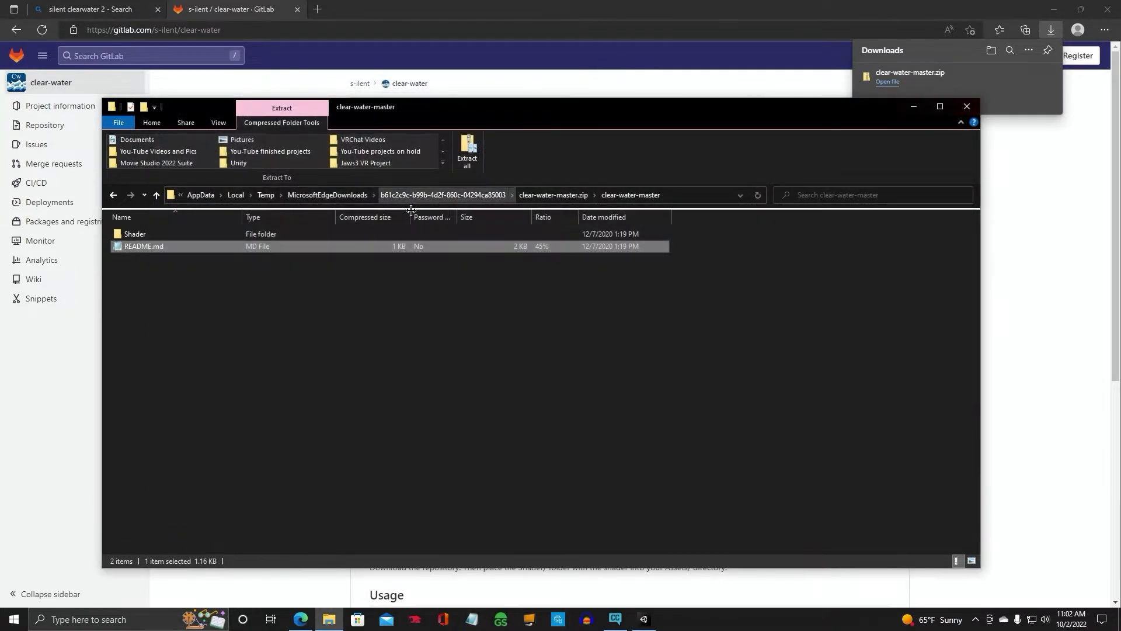
Step: Paste the Shader folder into Desktop > Western VR Project > Western > Assets and verify it
{"action": "left_click", "coordinate": [134, 234]}
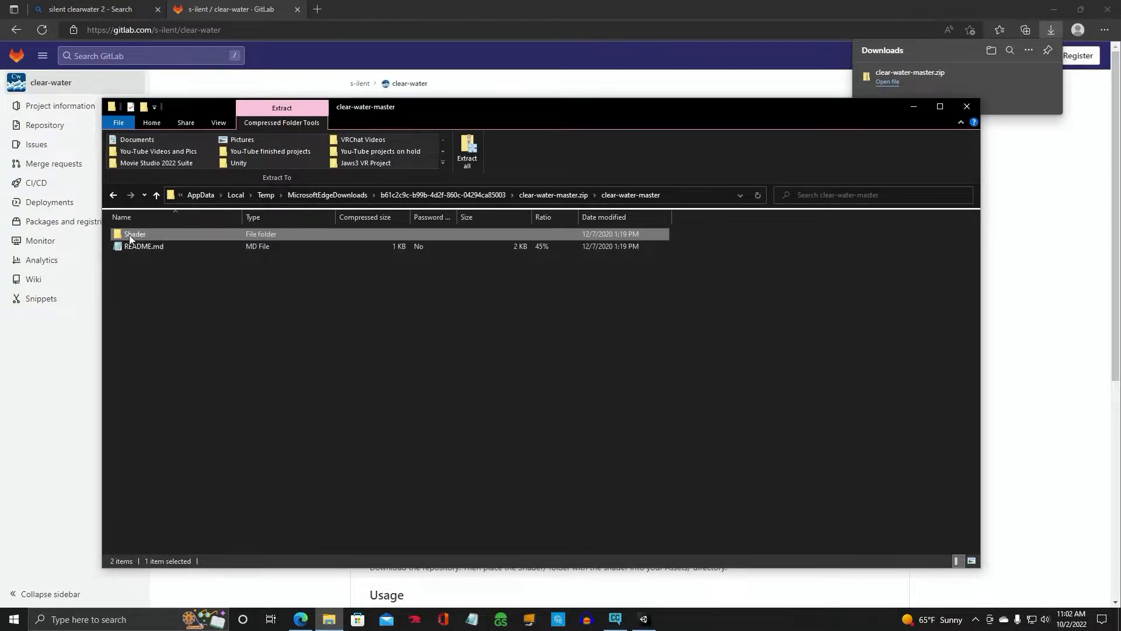
{"action": "mouse_move", "coordinate": [159, 237]}
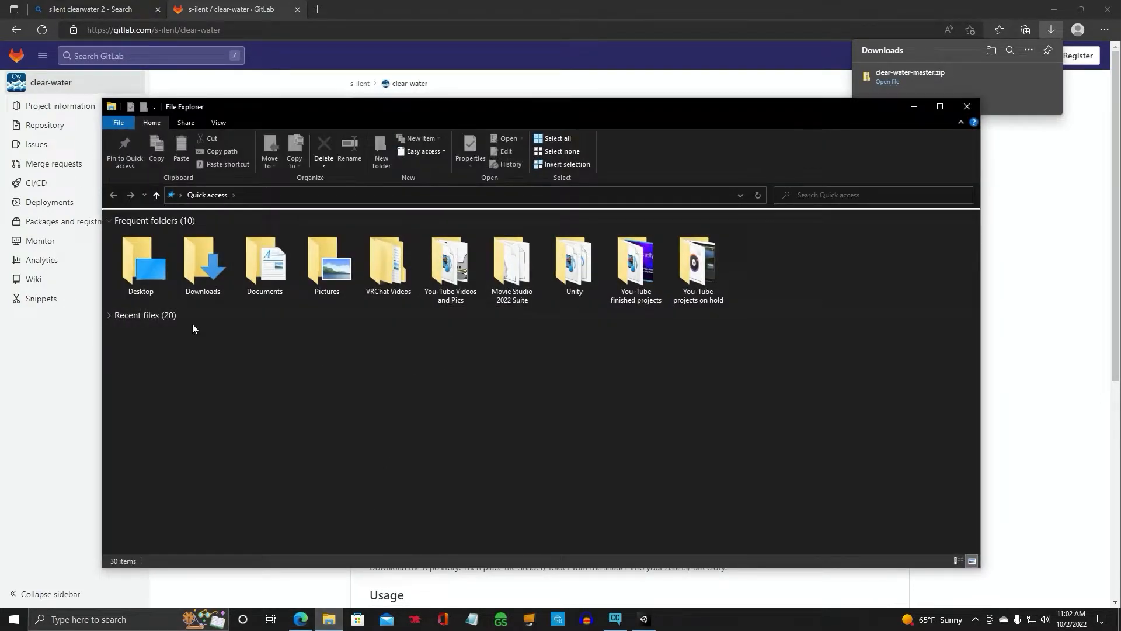
{"action": "double_click", "coordinate": [141, 257]}
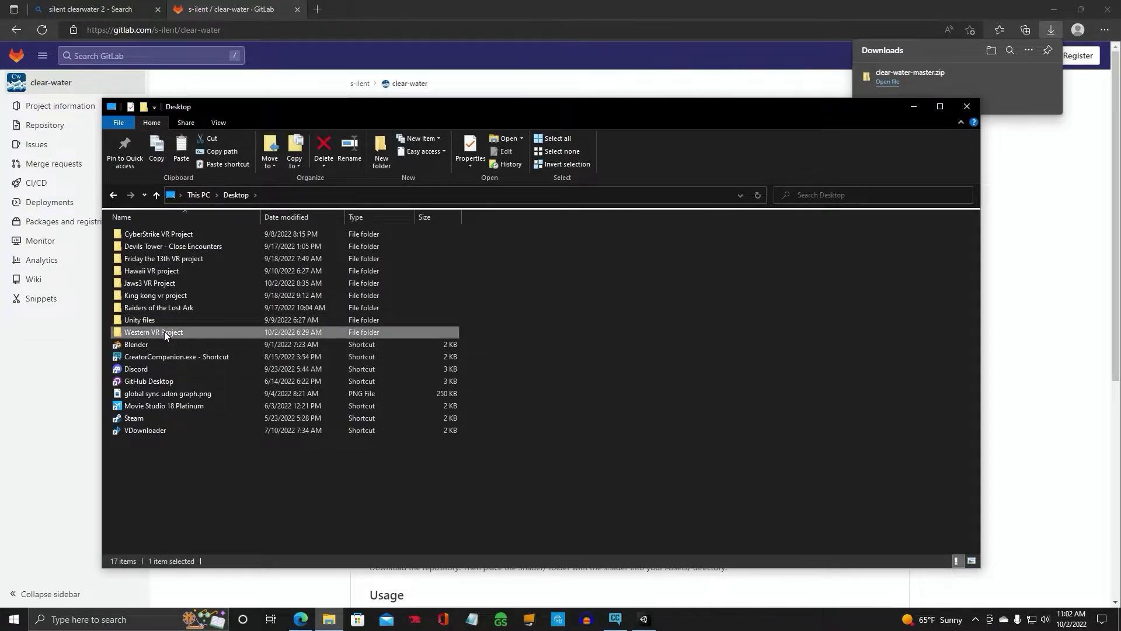
{"action": "double_click", "coordinate": [153, 332]}
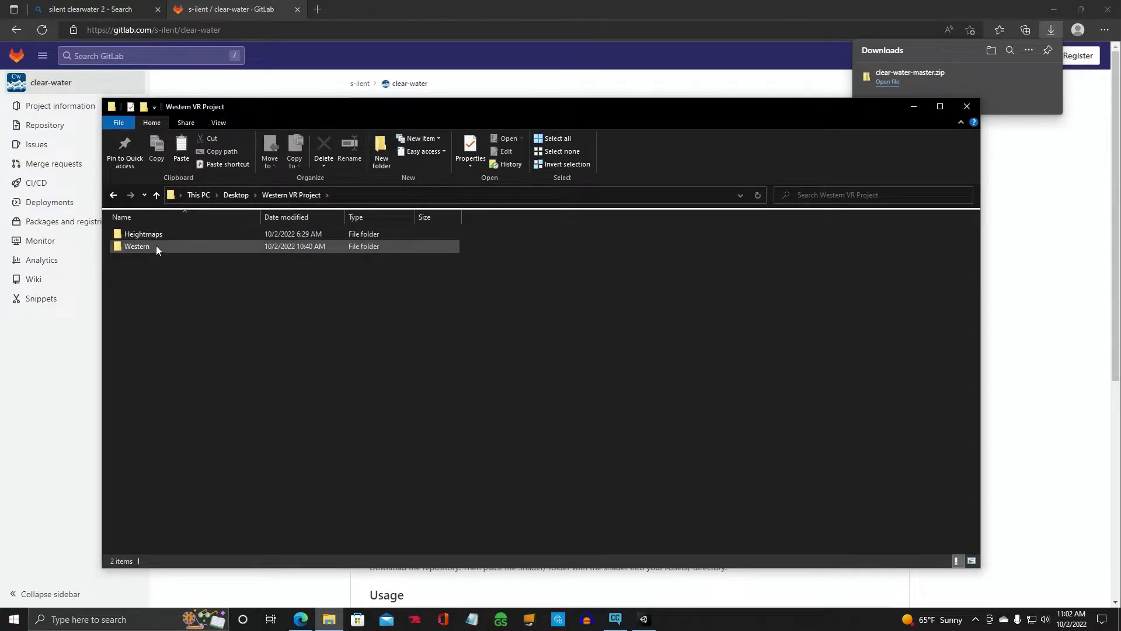
{"action": "left_click", "coordinate": [170, 270]}
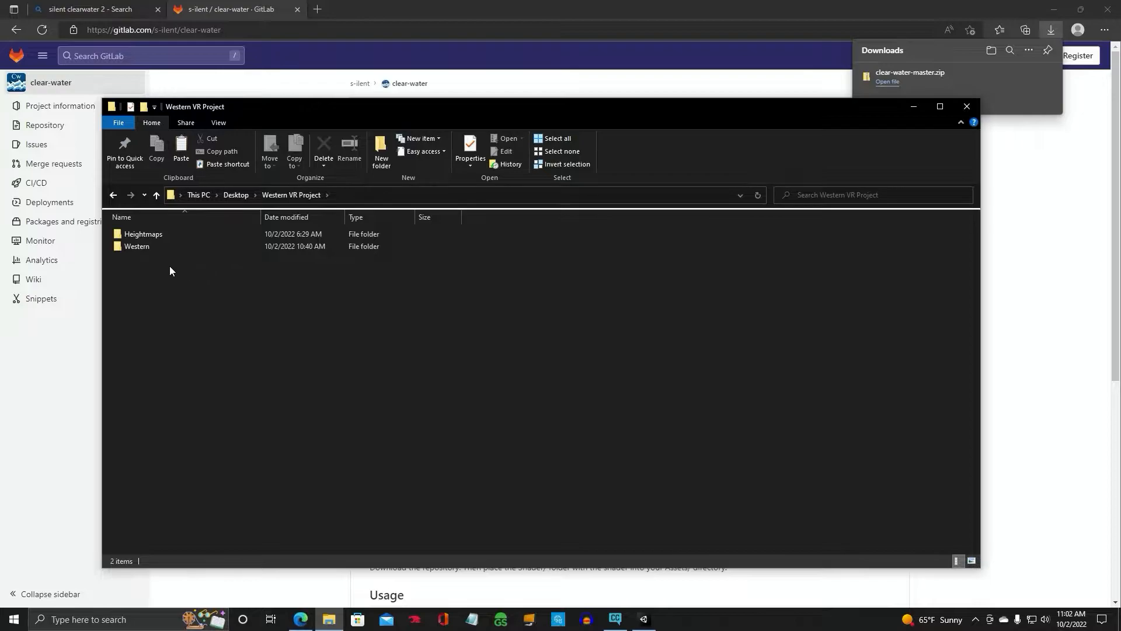
{"action": "left_click", "coordinate": [137, 246]}
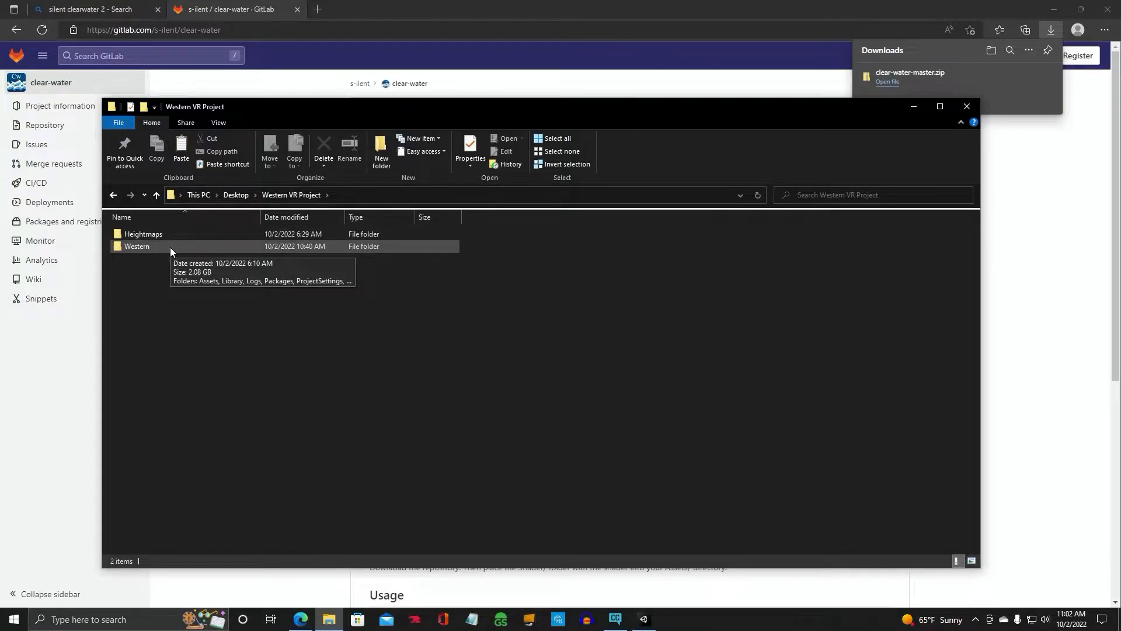
{"action": "double_click", "coordinate": [136, 246]}
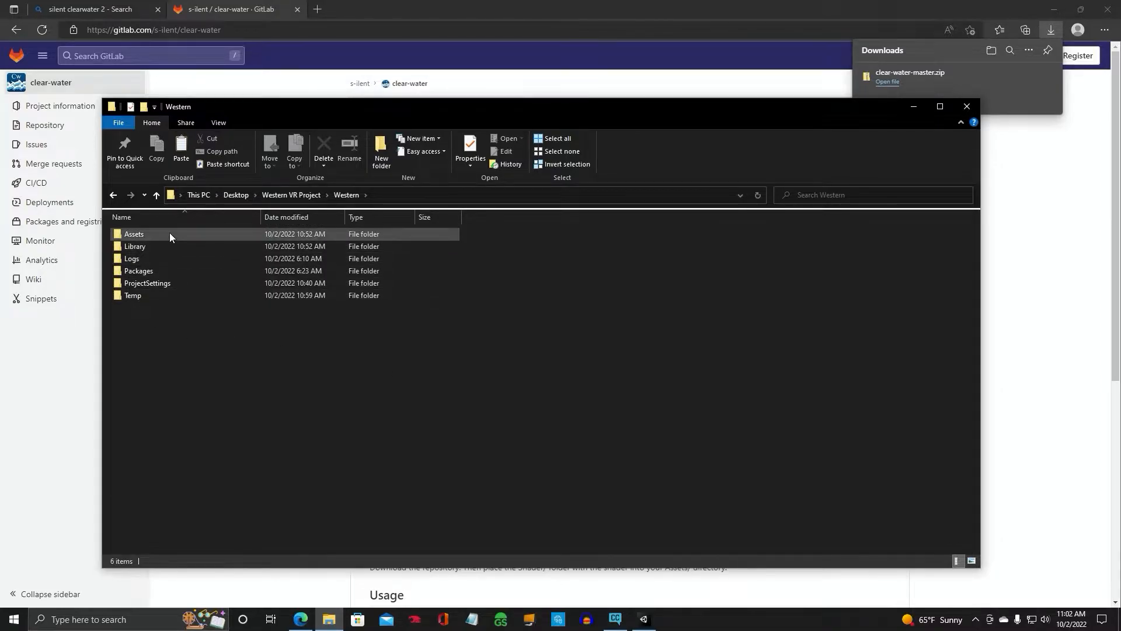
{"action": "double_click", "coordinate": [134, 234]}
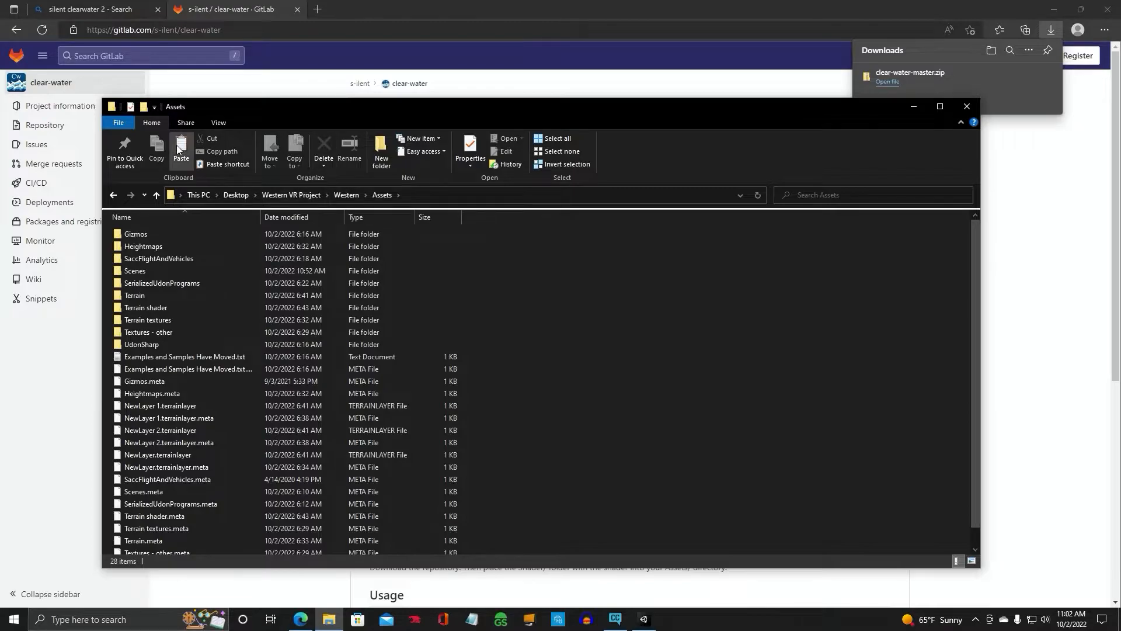
{"action": "left_click", "coordinate": [180, 150]}
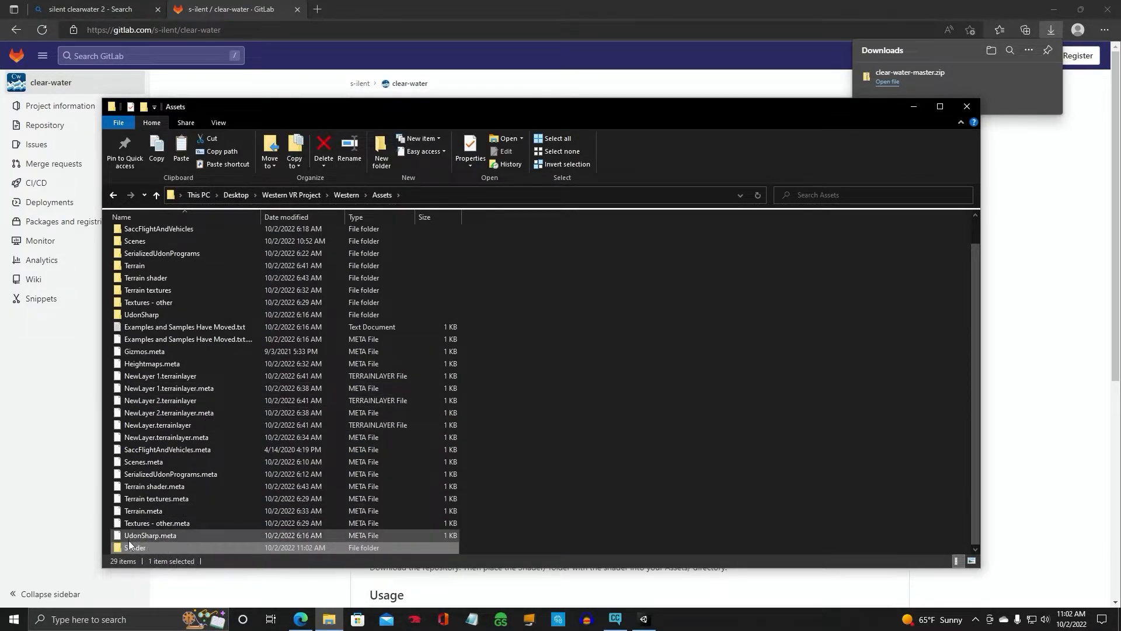
{"action": "left_click", "coordinate": [134, 547]}
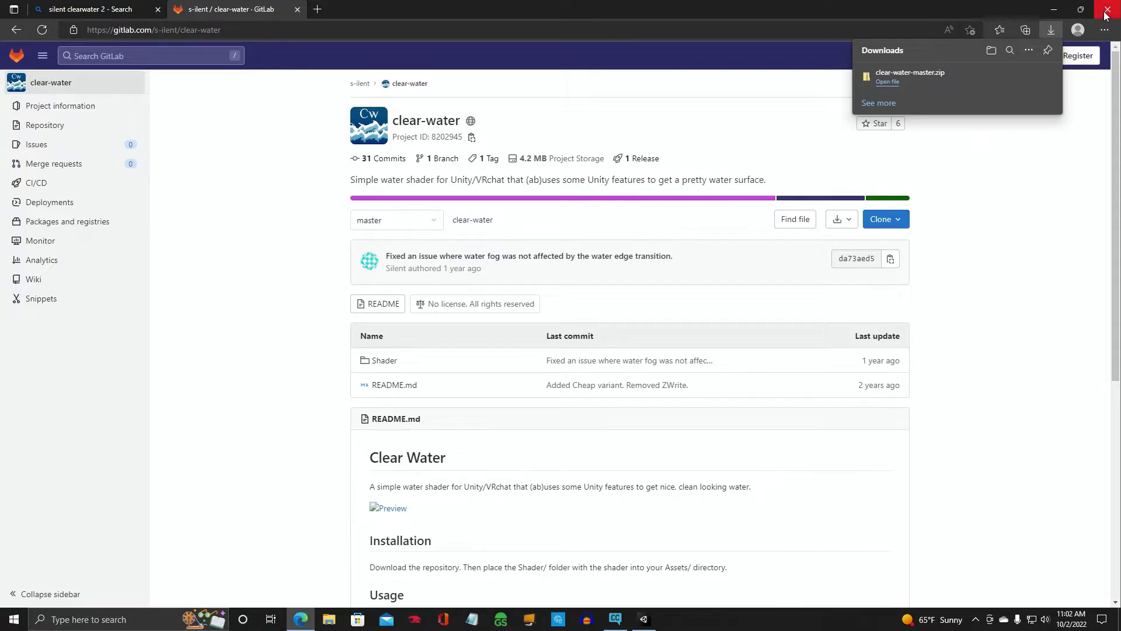
Step: Close the browser and open the Clear Water folder under Assets > Shader
{"action": "left_click", "coordinate": [642, 624]}
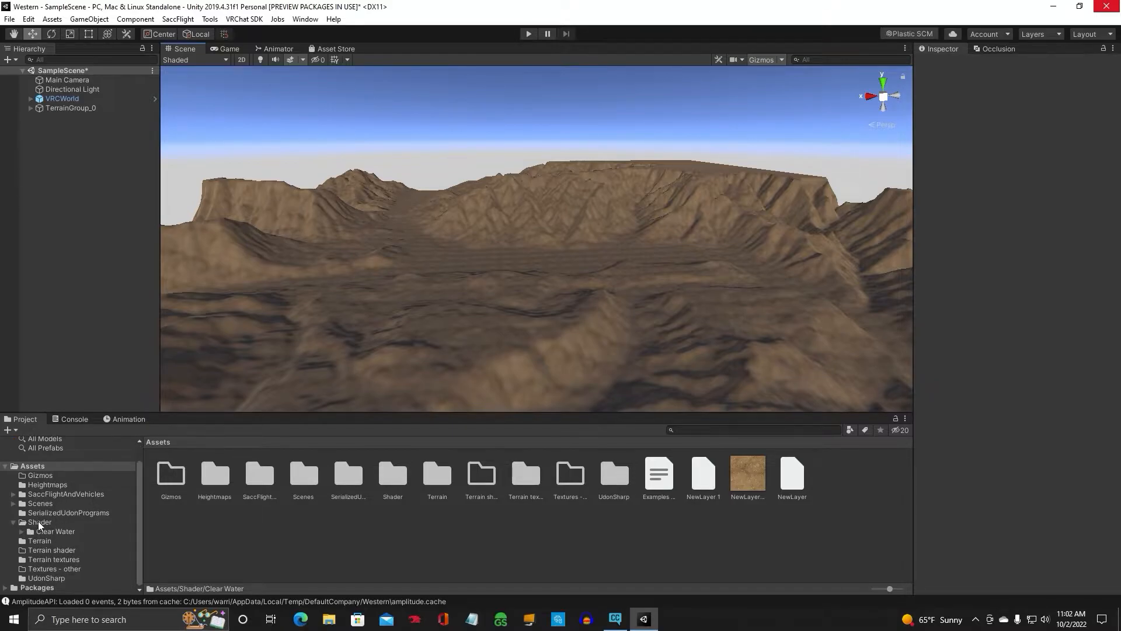
{"action": "left_click", "coordinate": [39, 521]}
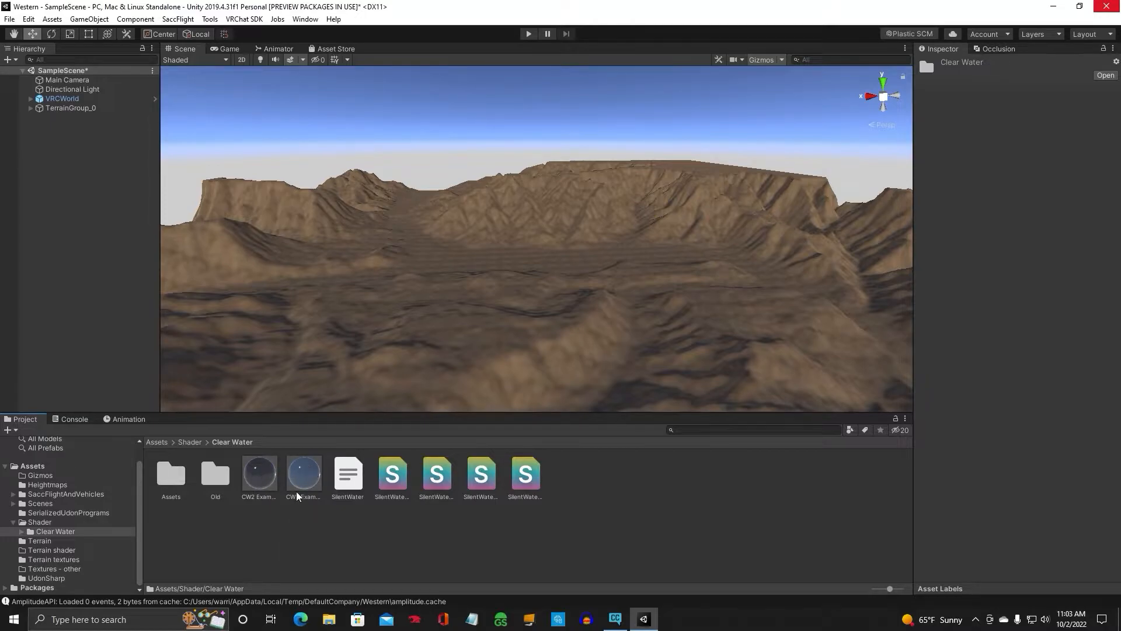
{"action": "mouse_move", "coordinate": [400, 498]}
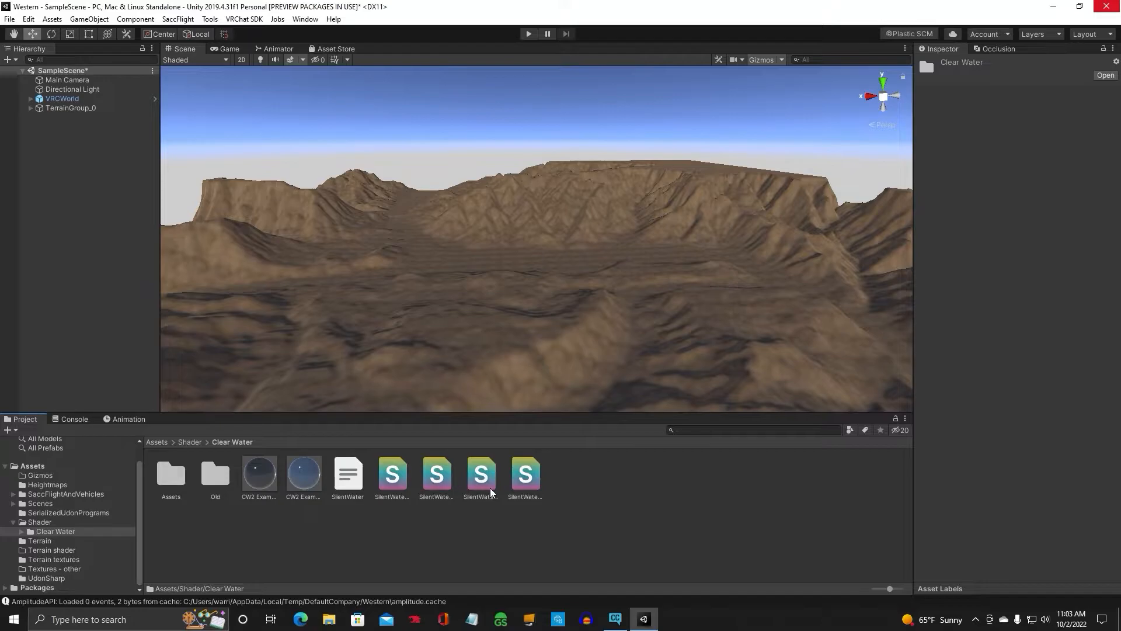
{"action": "mouse_move", "coordinate": [532, 474]}
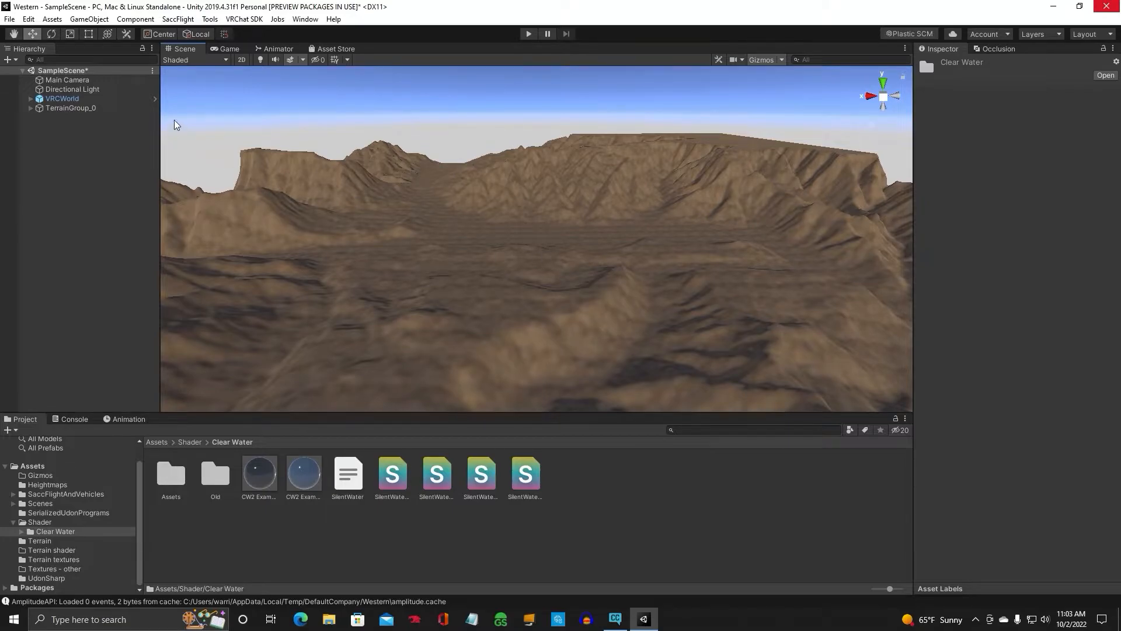
Step: Create a Plane from GameObject > 3D Object > Plane
{"action": "left_click", "coordinate": [89, 18]}
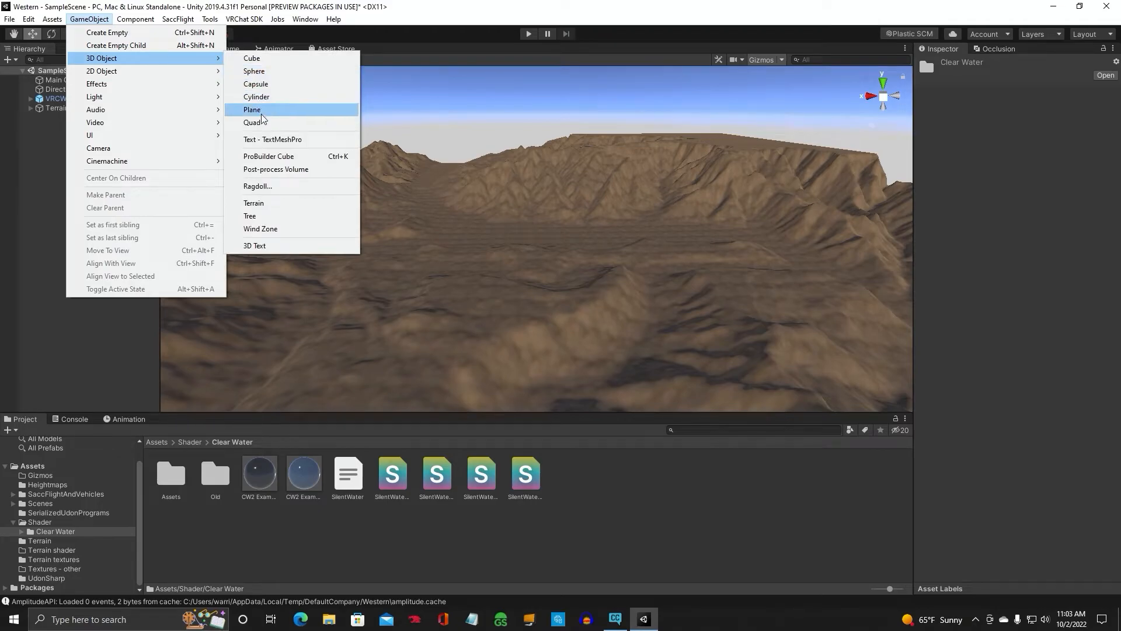
{"action": "left_click", "coordinate": [252, 109]}
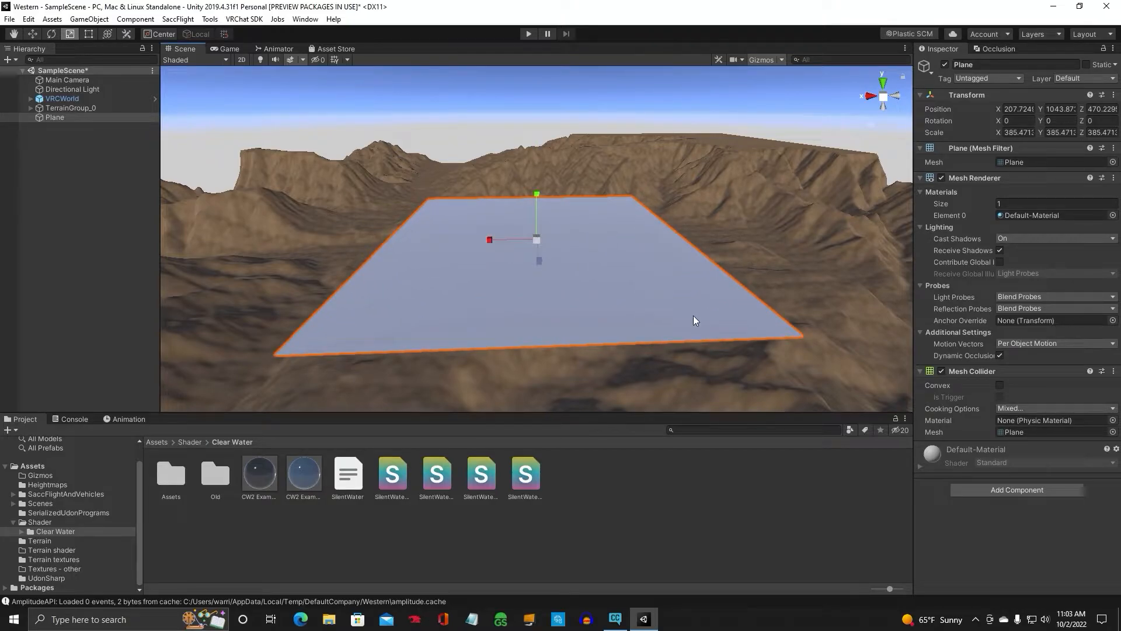
{"action": "mouse_move", "coordinate": [252, 423]}
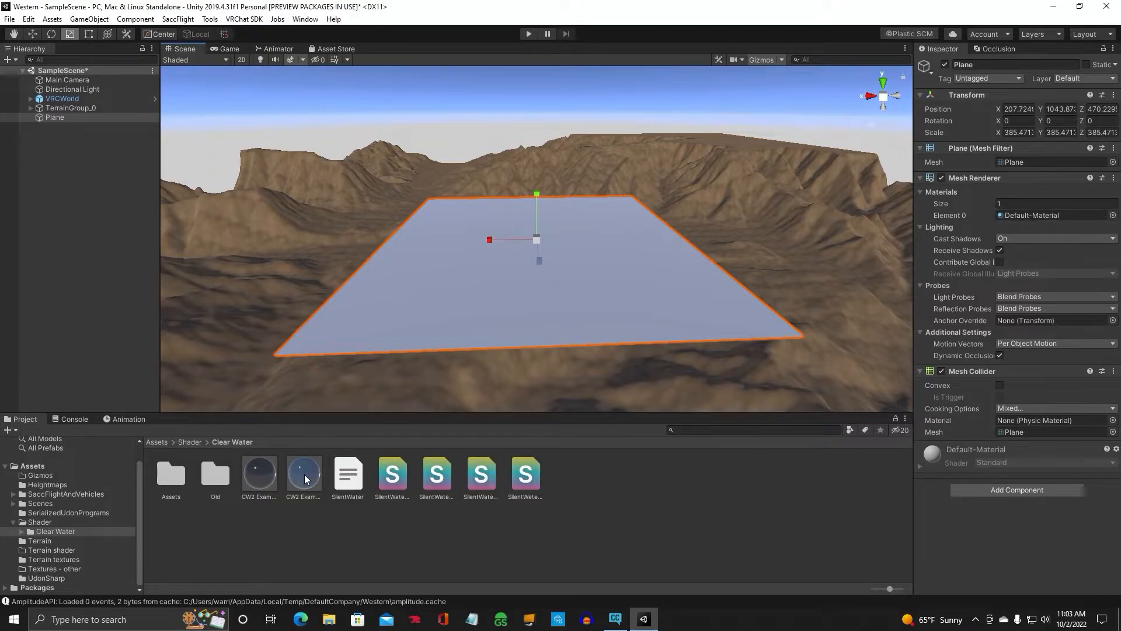
Step: Compare CW2 Example with CW2 Example Refracting, then reselect CW2 Example
{"action": "left_click", "coordinate": [303, 472]}
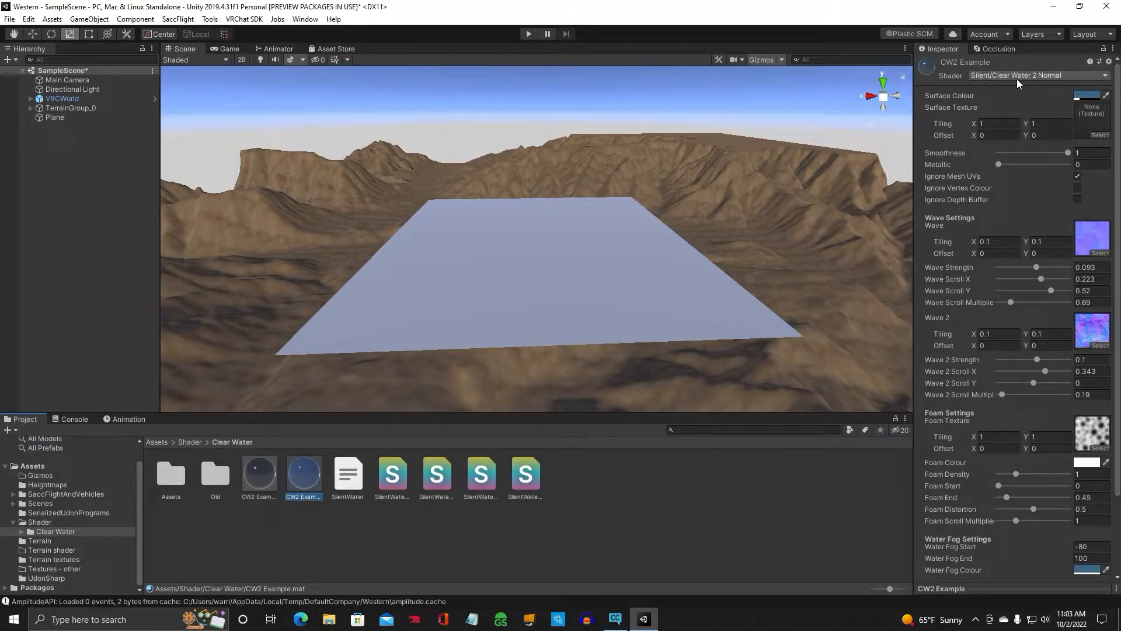
{"action": "mouse_move", "coordinate": [1055, 84]}
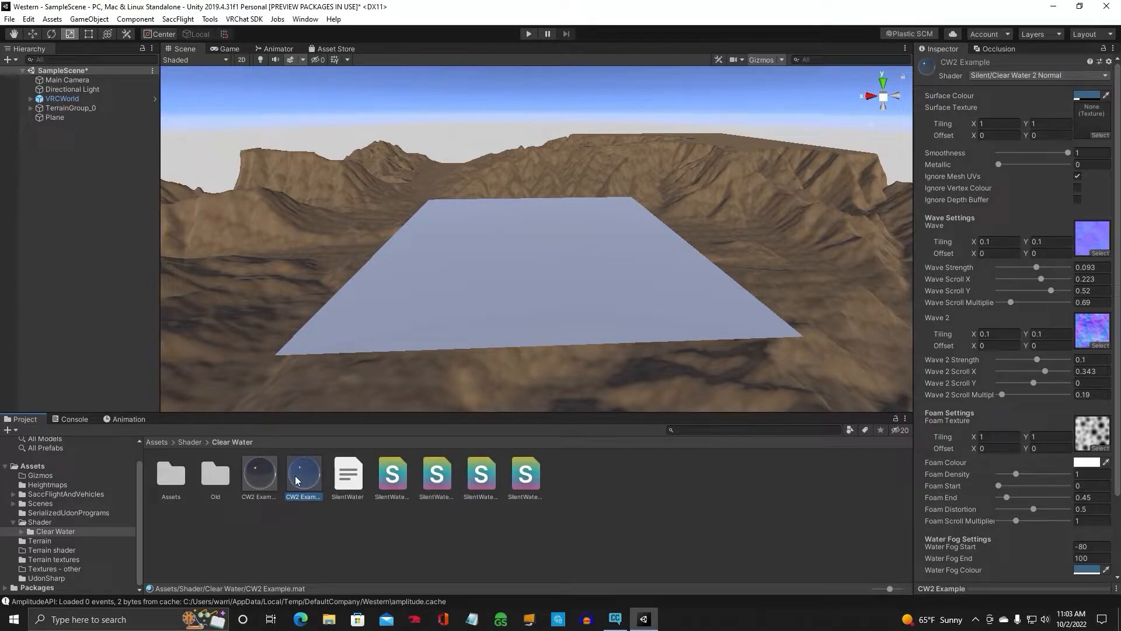
{"action": "left_click", "coordinate": [258, 472]}
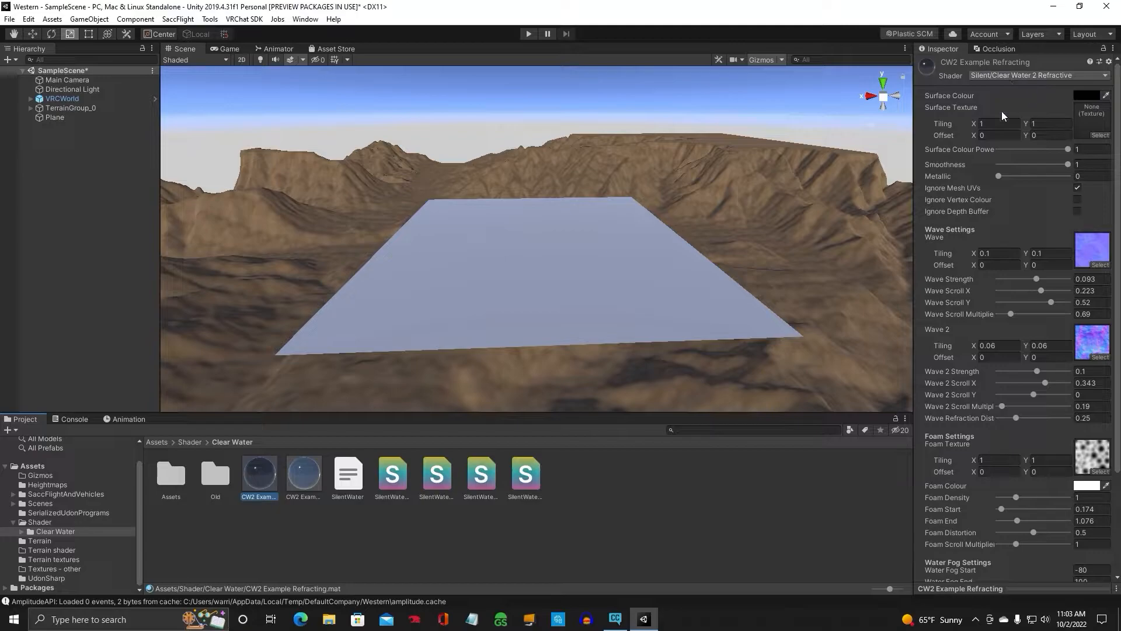
{"action": "left_click", "coordinate": [303, 472]}
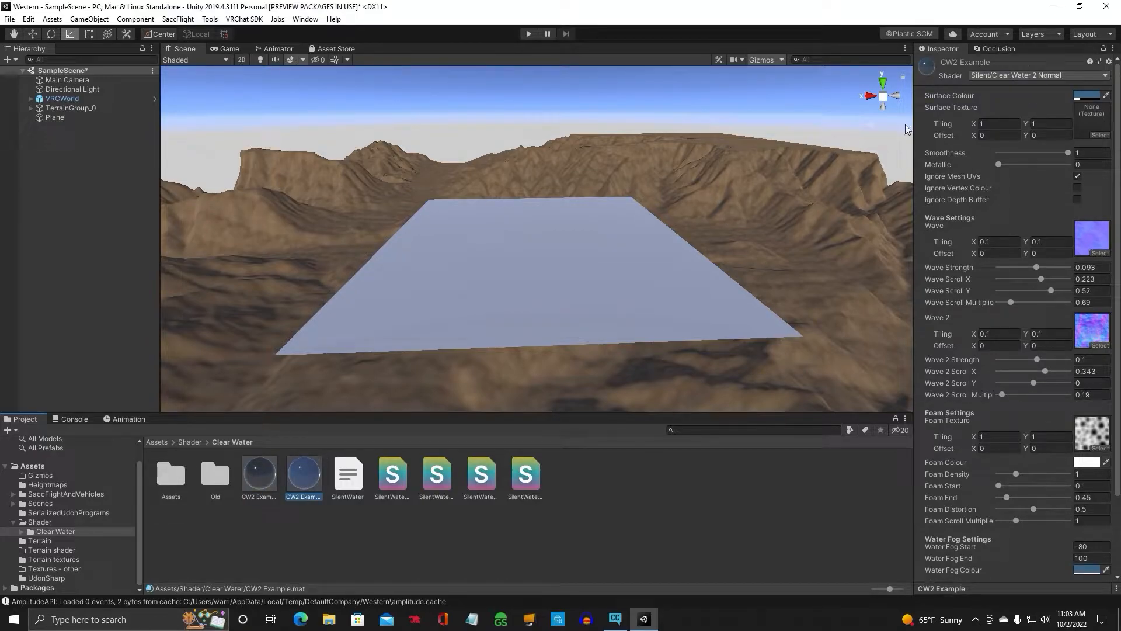
{"action": "mouse_move", "coordinate": [1044, 81]}
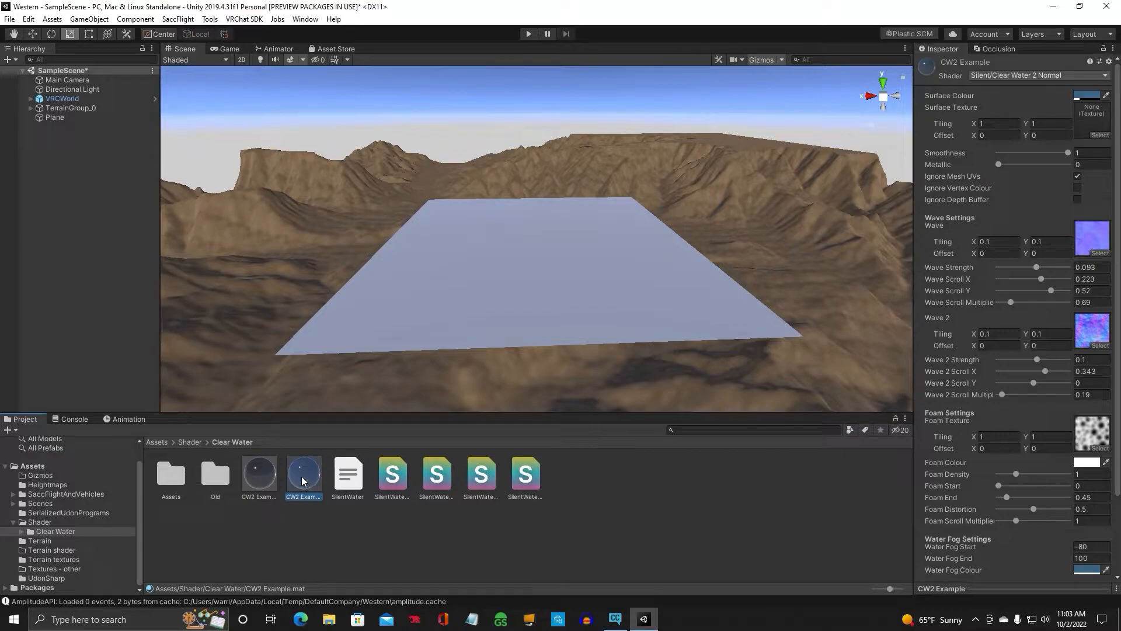
{"action": "mouse_move", "coordinate": [938, 373]}
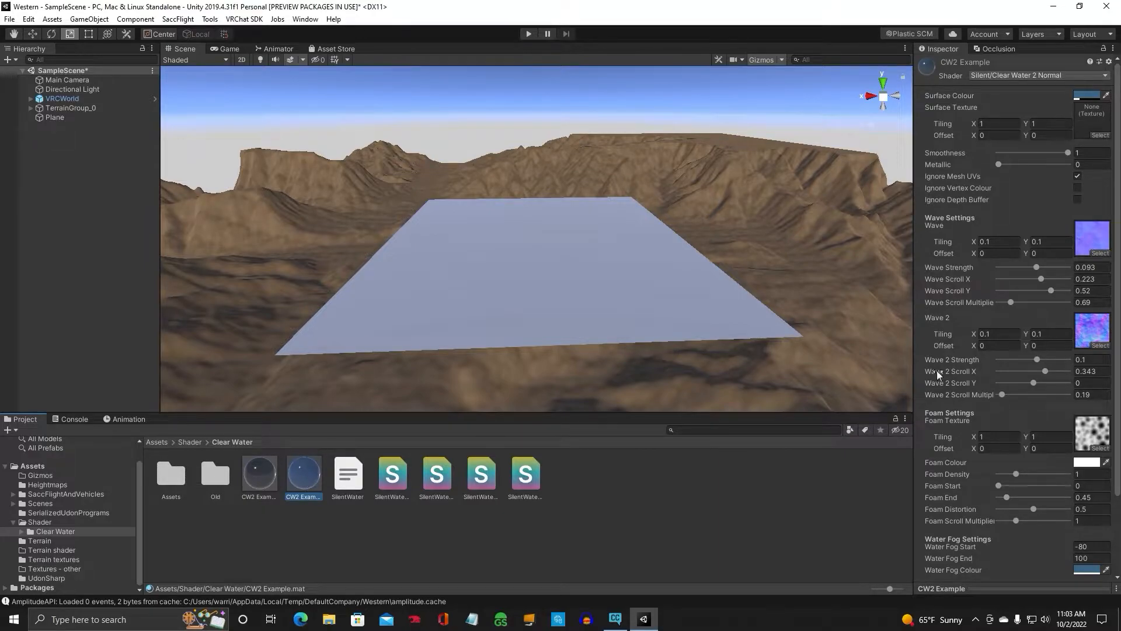
Step: Drag the CW2 Example material onto the Plane in the Scene view
{"action": "left_click", "coordinate": [55, 116]}
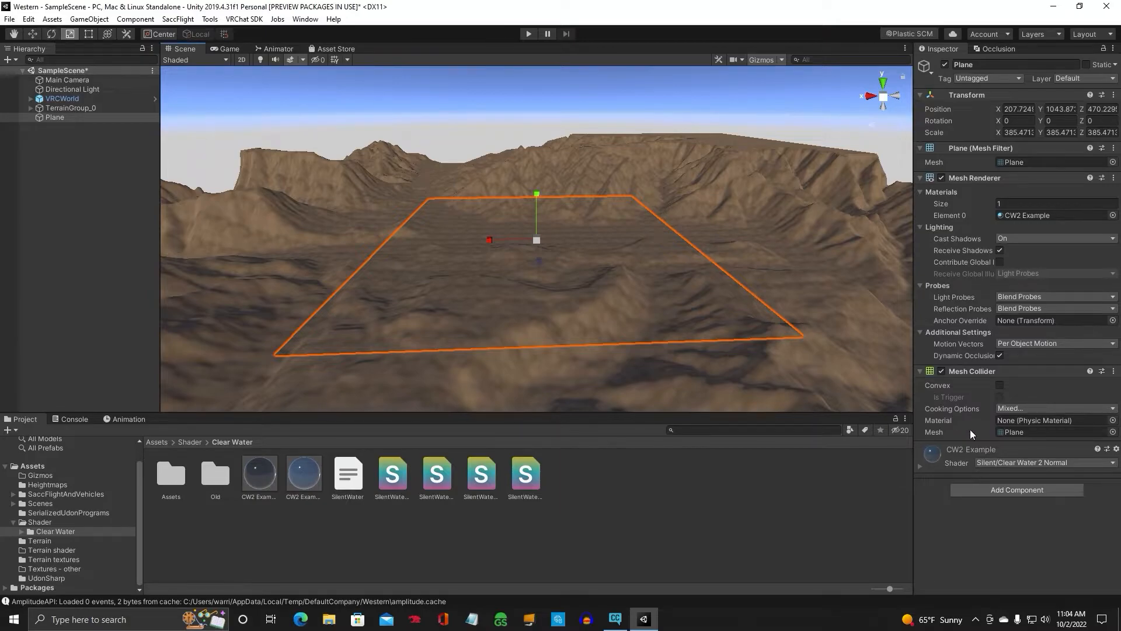
{"action": "mouse_move", "coordinate": [1099, 474]}
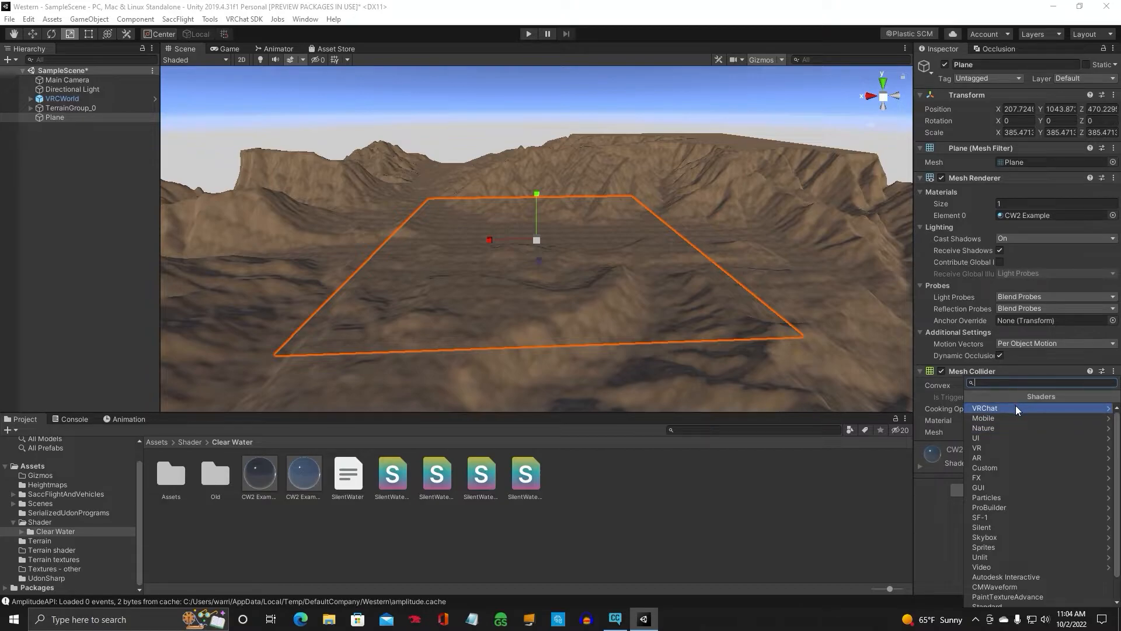
{"action": "mouse_move", "coordinate": [994, 529]}
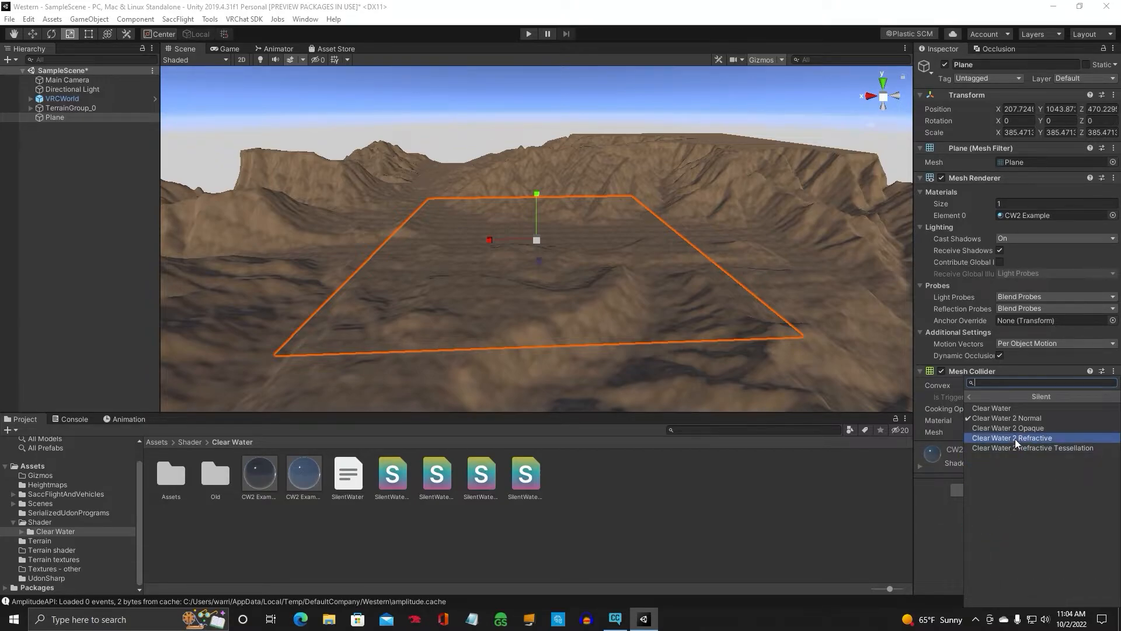
Step: Set the material's shader to Silent > Clear Water 2 Opaque
{"action": "left_click", "coordinate": [1007, 420]}
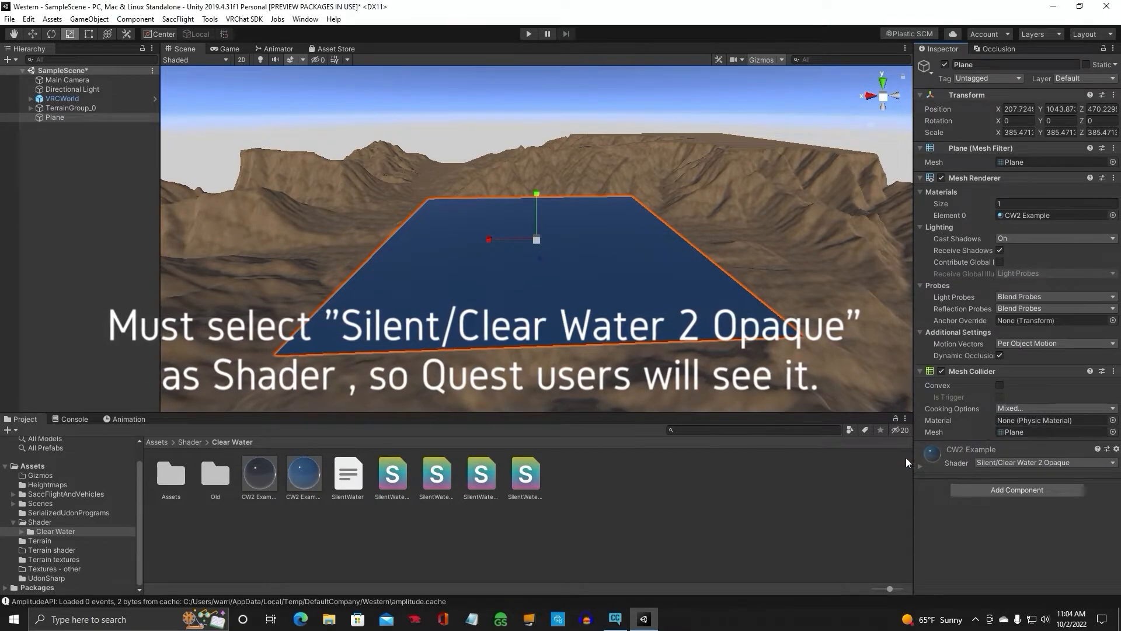
{"action": "mouse_move", "coordinate": [980, 471]}
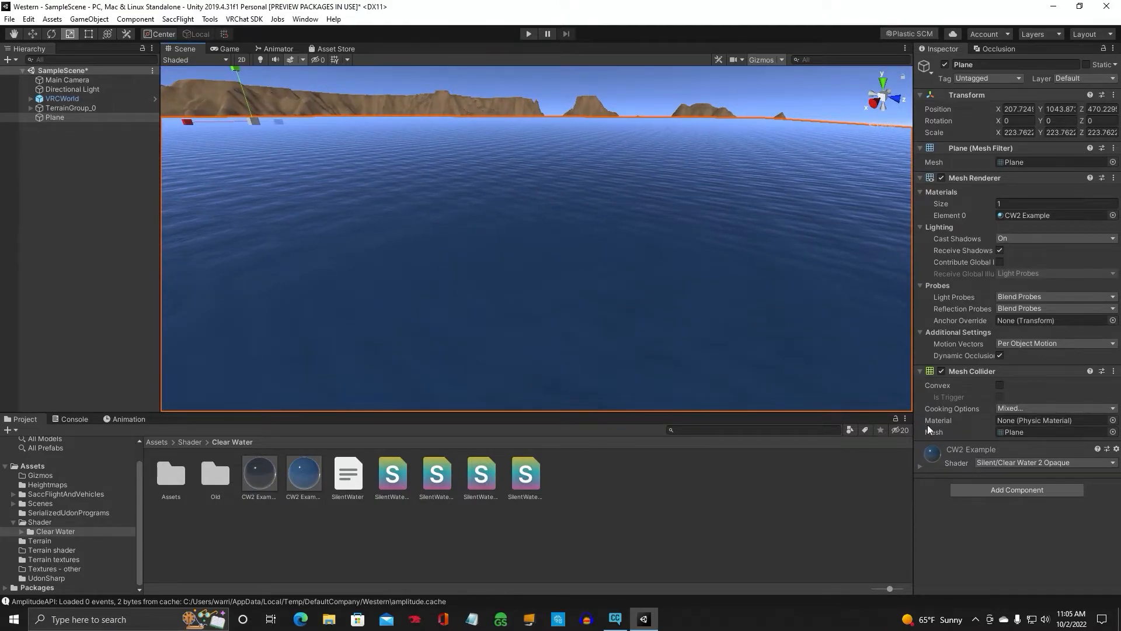
Step: With the plane scaled to about 223.76, expand the water material's settings
{"action": "left_click", "coordinate": [921, 466]}
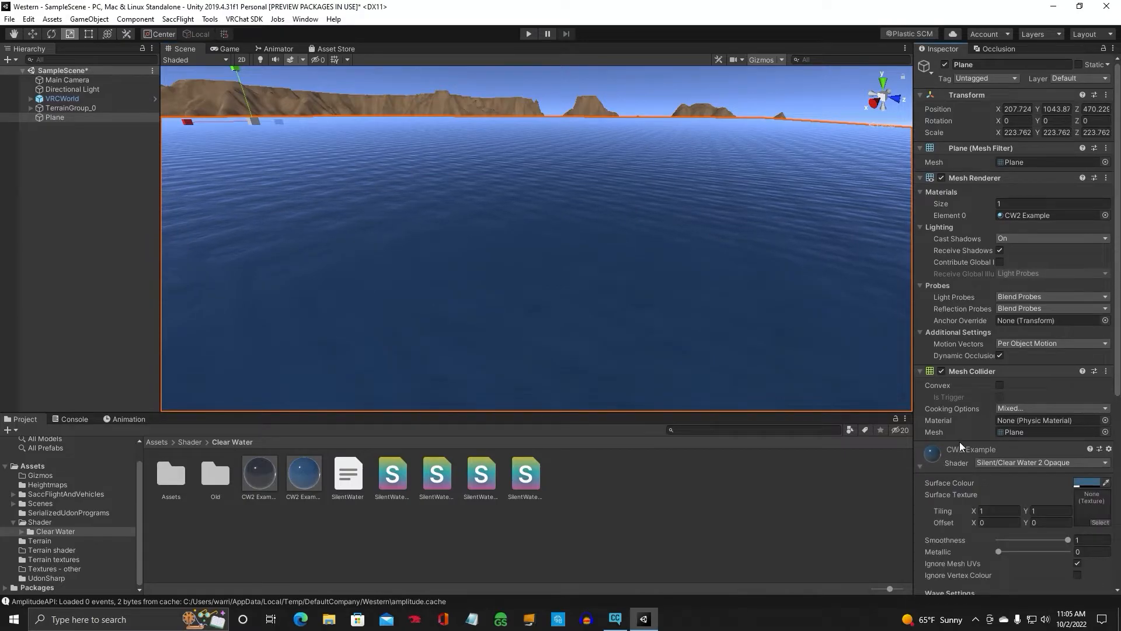
Step: Adjust the wave settings to strengths -0.11 and -0.03 and open the Surface Colour picker
{"action": "scroll", "scroll_direction": "down", "scroll_amount": 3}
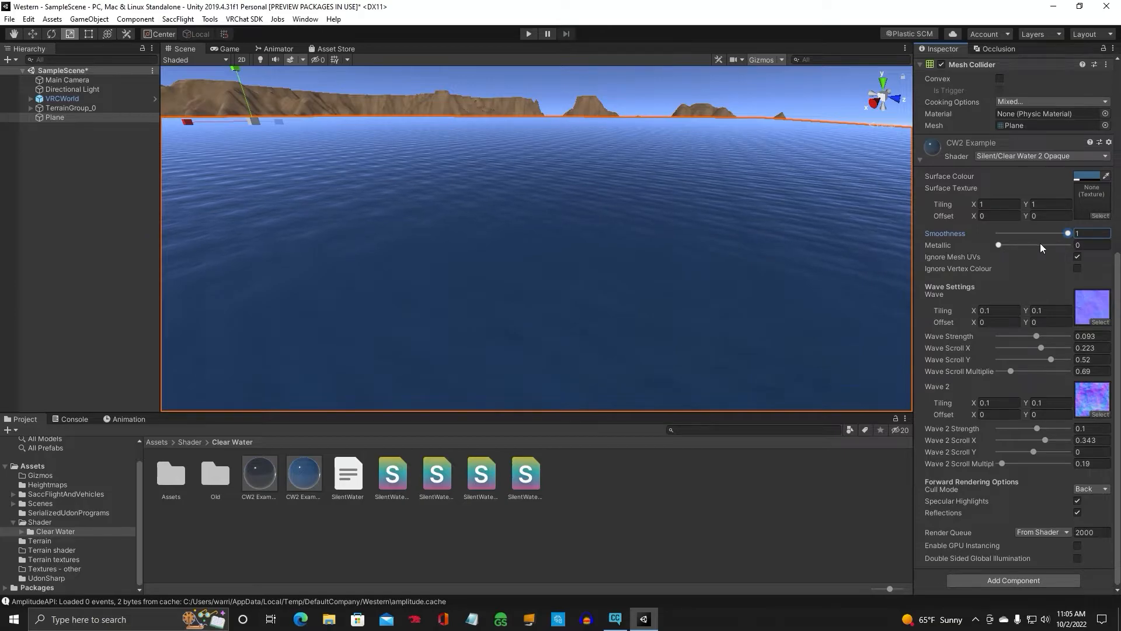
{"action": "mouse_move", "coordinate": [1016, 336]}
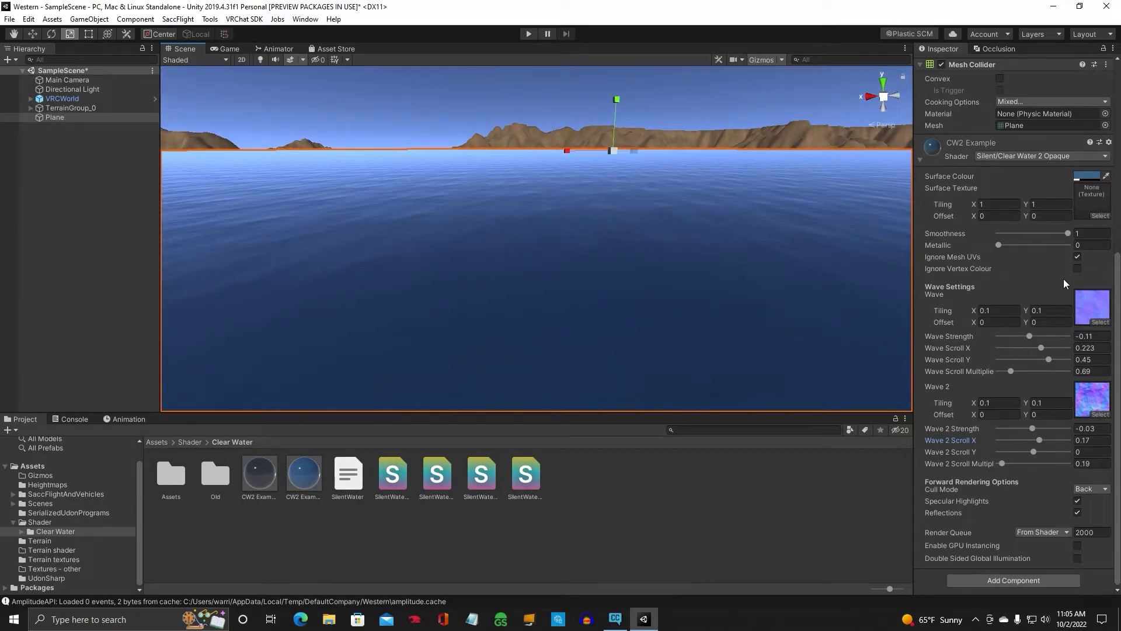
{"action": "left_click", "coordinate": [1089, 176]}
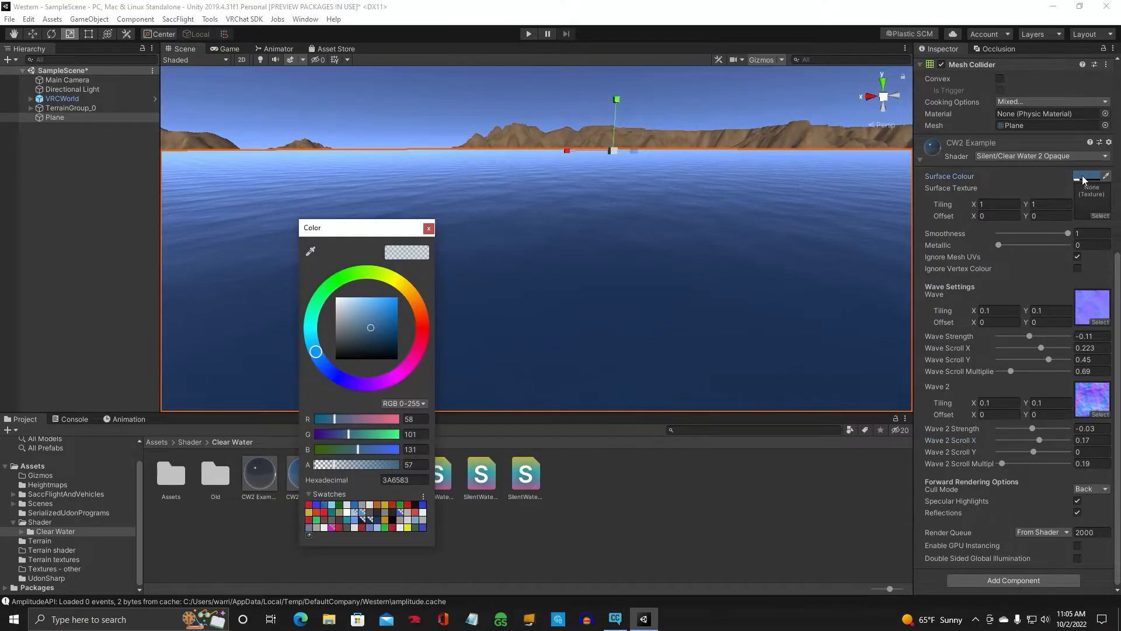
Step: Pick a brighter, more saturated blue for the water Surface Colour and close the picker
{"action": "left_click", "coordinate": [371, 329]}
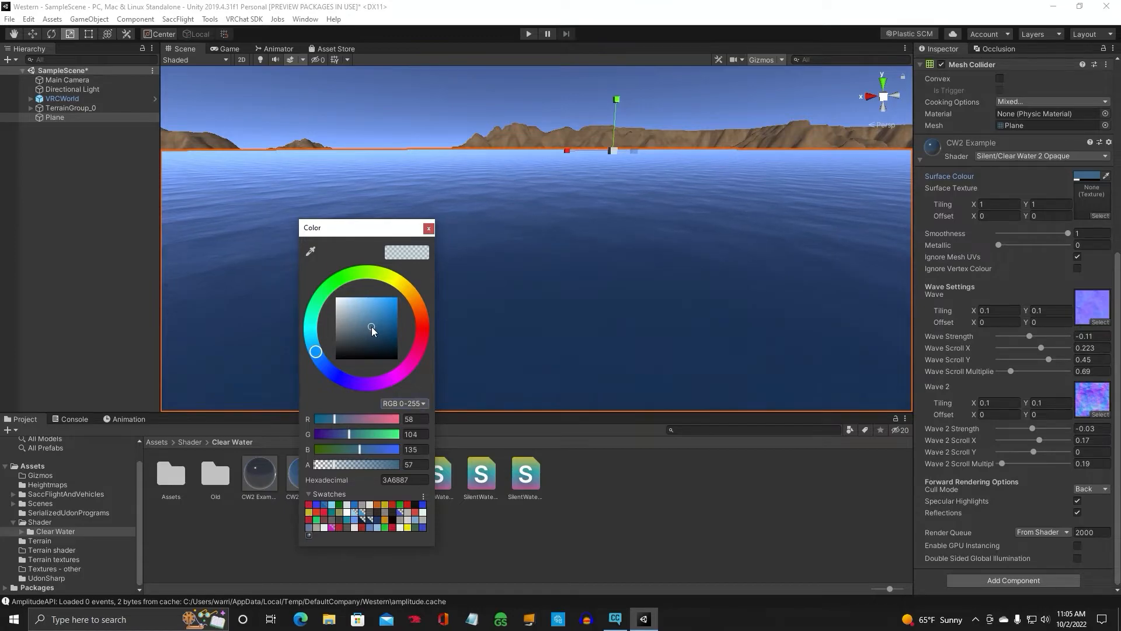
{"action": "left_click", "coordinate": [385, 328]}
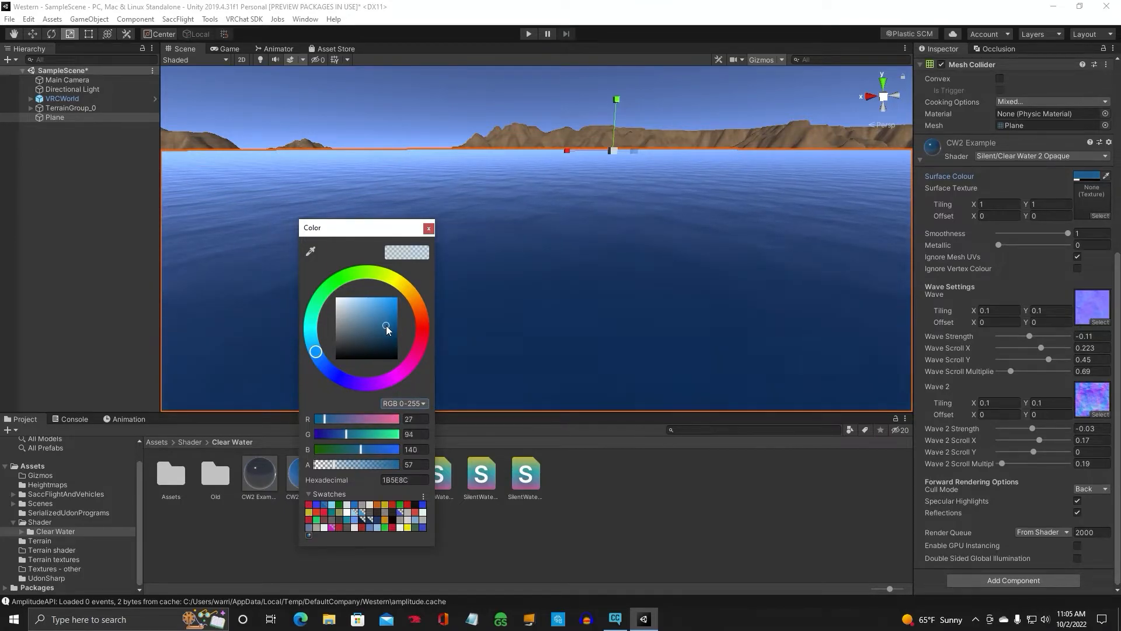
{"action": "left_click", "coordinate": [375, 334]}
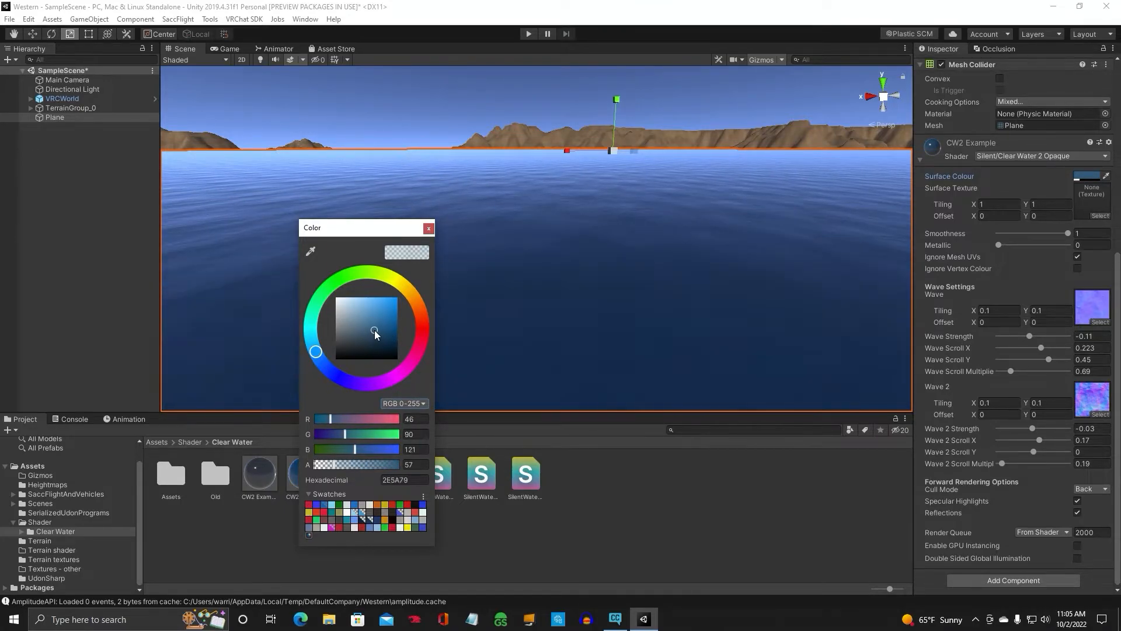
{"action": "left_click", "coordinate": [385, 338]}
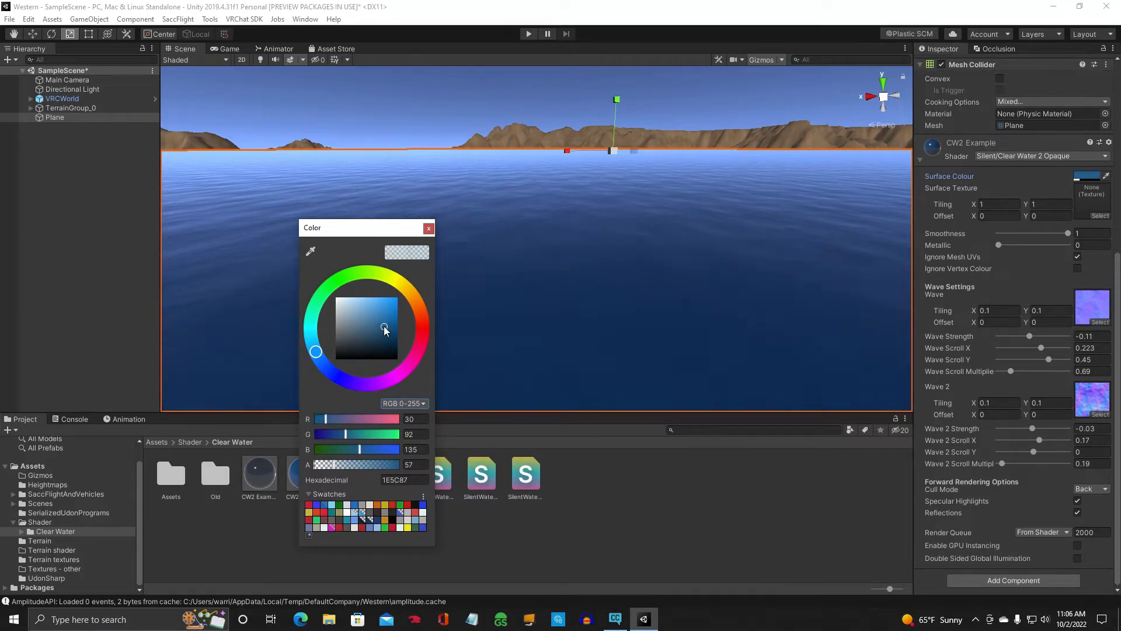
{"action": "left_click", "coordinate": [379, 323]}
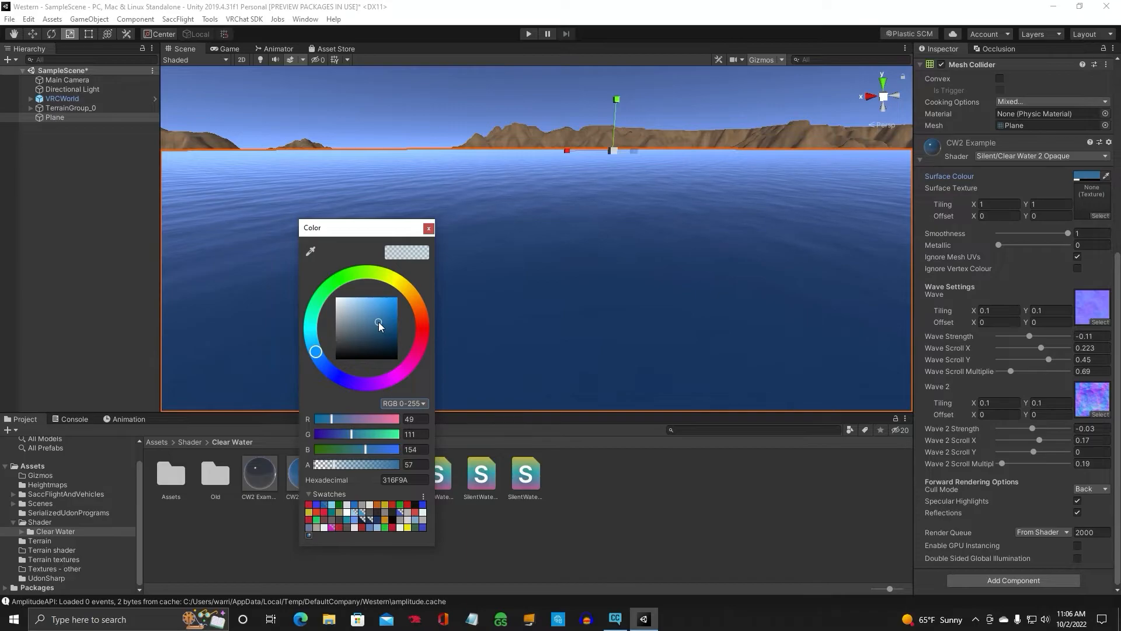
{"action": "left_click", "coordinate": [428, 228]}
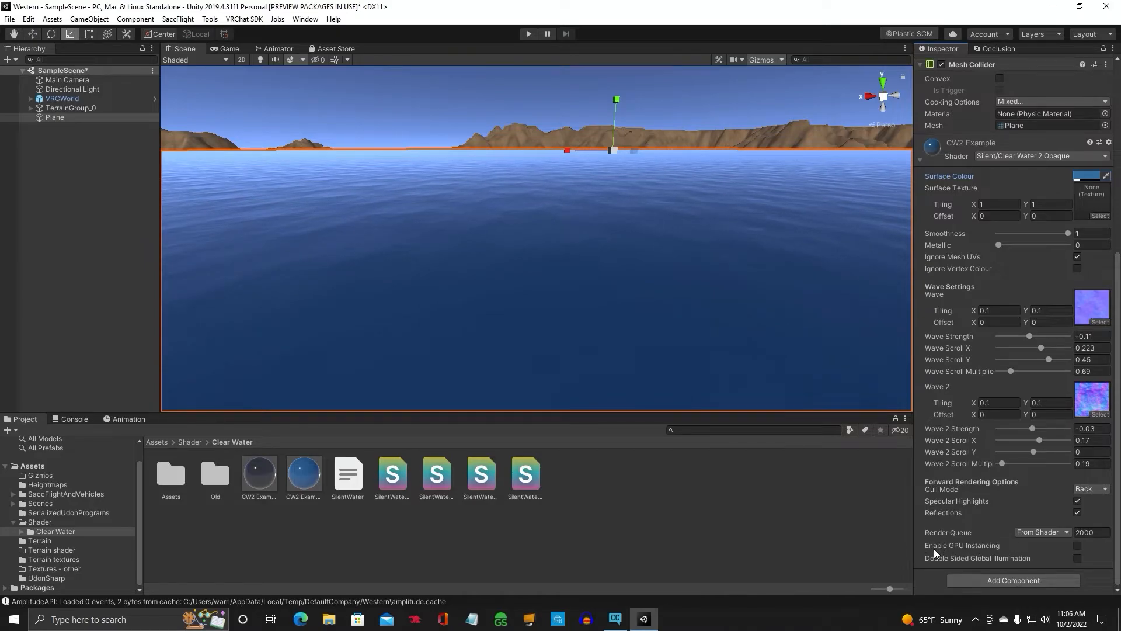
Step: Tick Enable GPU Instancing on the clear water material, then deselect the plane
{"action": "left_click", "coordinate": [1077, 544]}
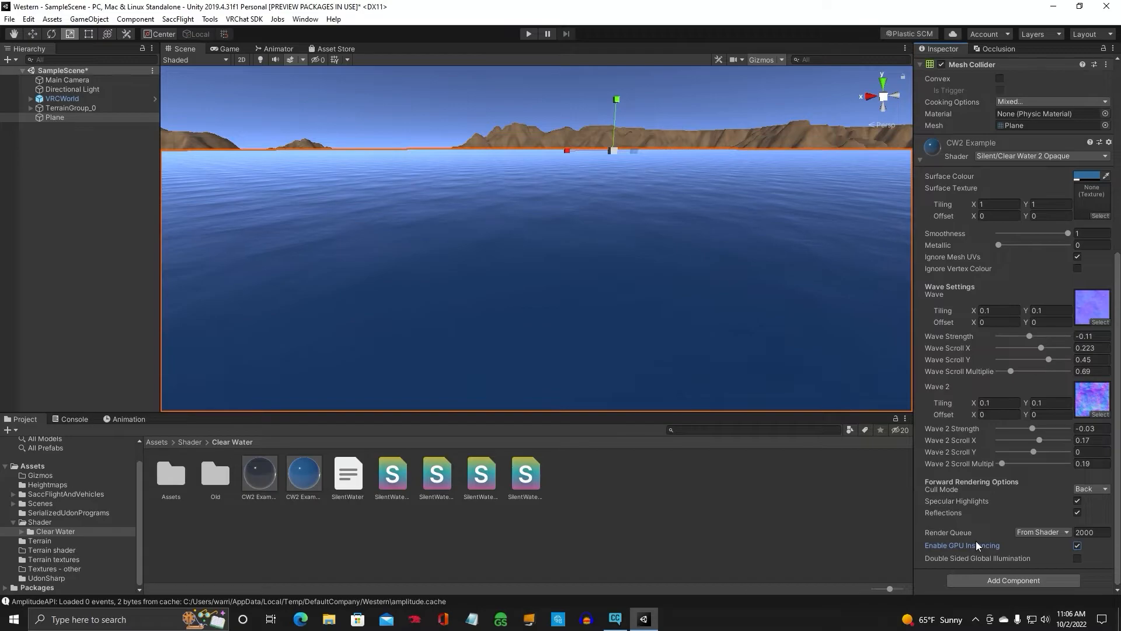
{"action": "mouse_move", "coordinate": [589, 302]}
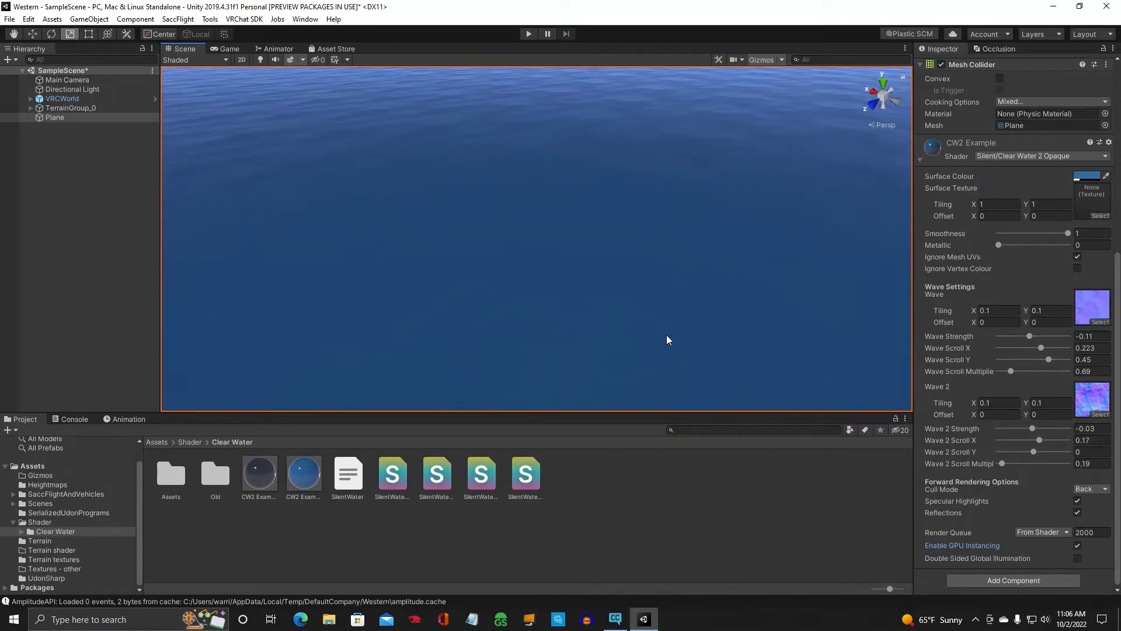
{"action": "left_click", "coordinate": [54, 117]}
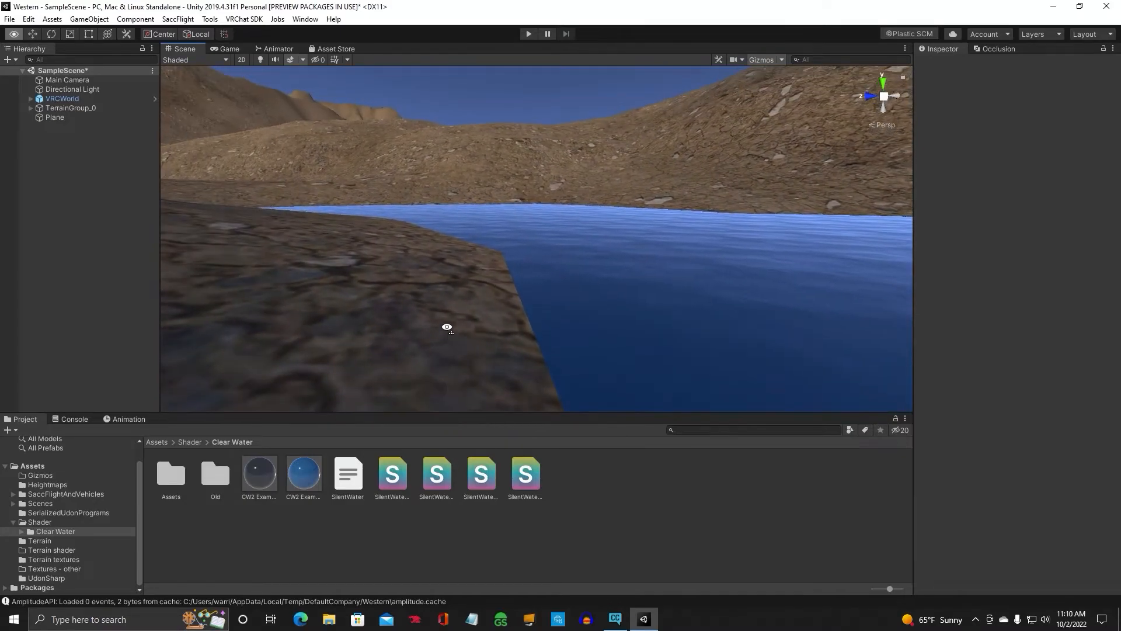
Step: Rename the Plane to 'Waterplane' and assign it to the 4: Water layer
{"action": "left_click", "coordinate": [54, 118]}
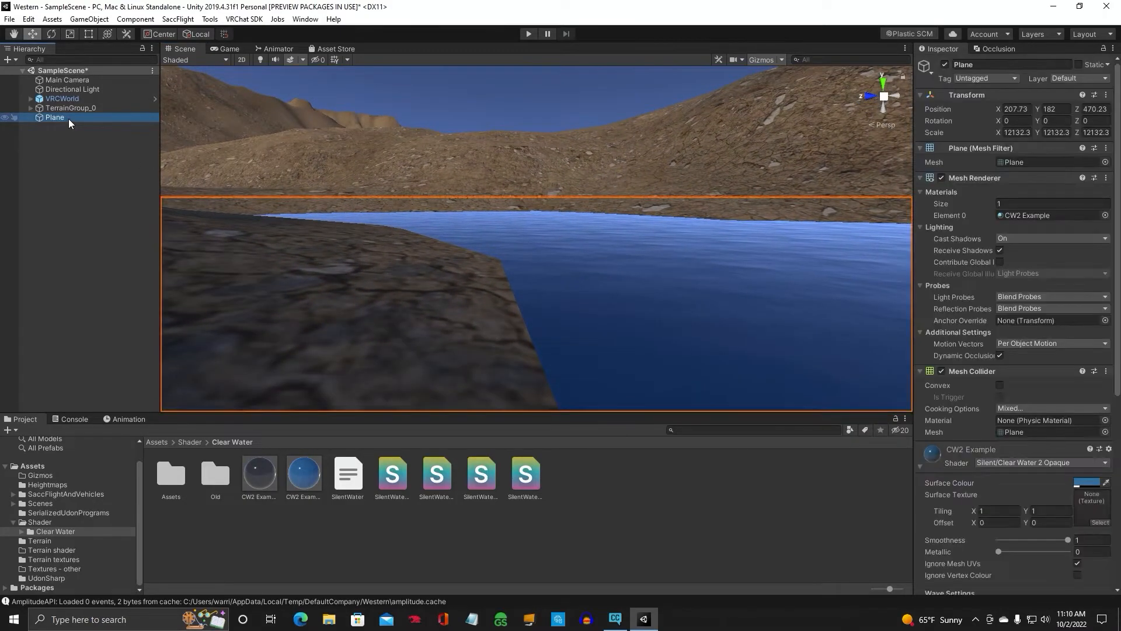
{"action": "double_click", "coordinate": [963, 64]}
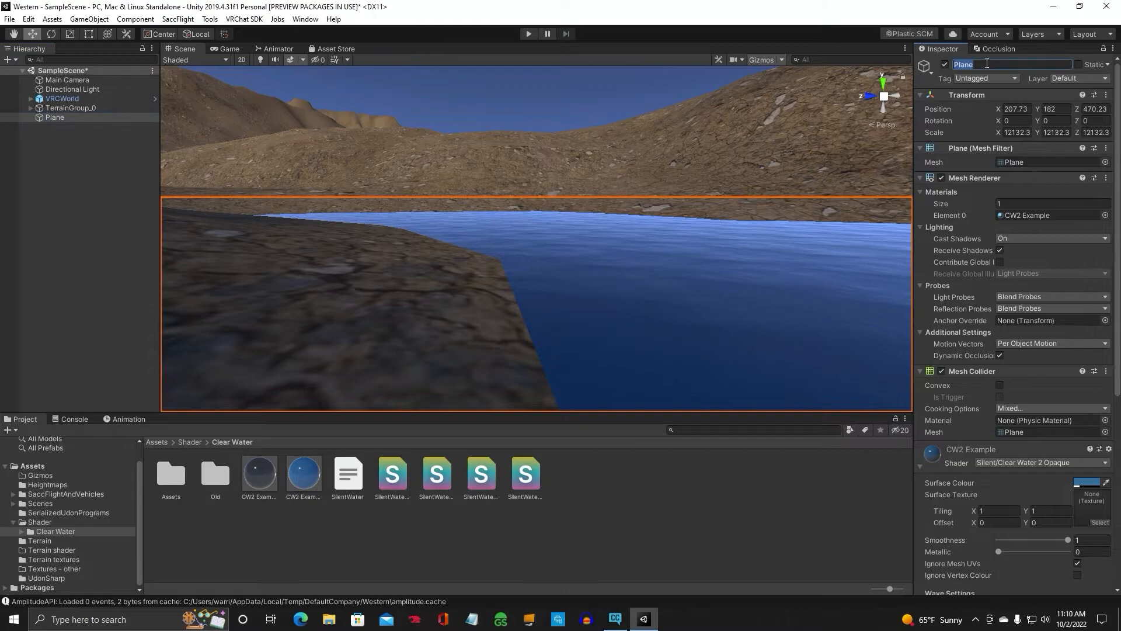
{"action": "type", "text": "Waterp"}
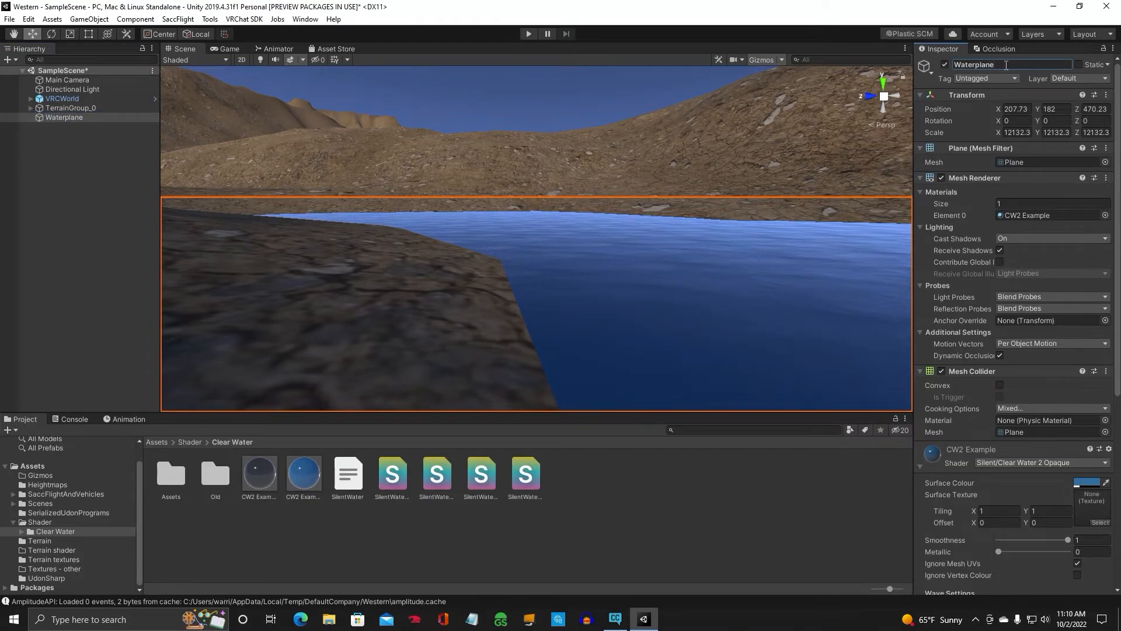
{"action": "left_click", "coordinate": [1073, 78]}
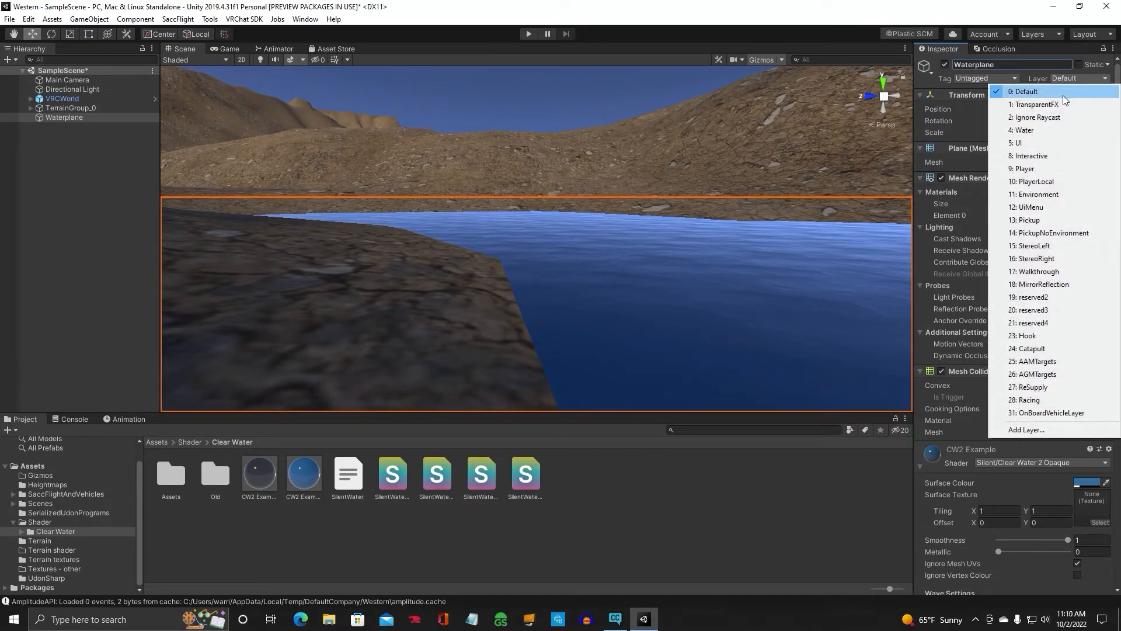
{"action": "left_click", "coordinate": [1022, 131]}
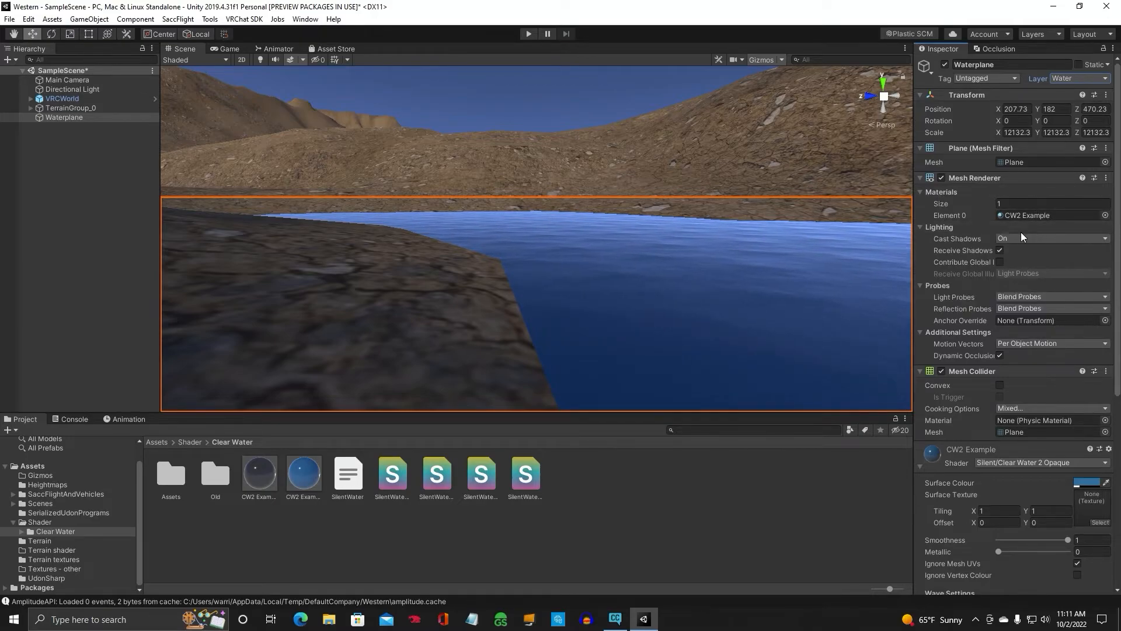
{"action": "mouse_move", "coordinate": [592, 320]}
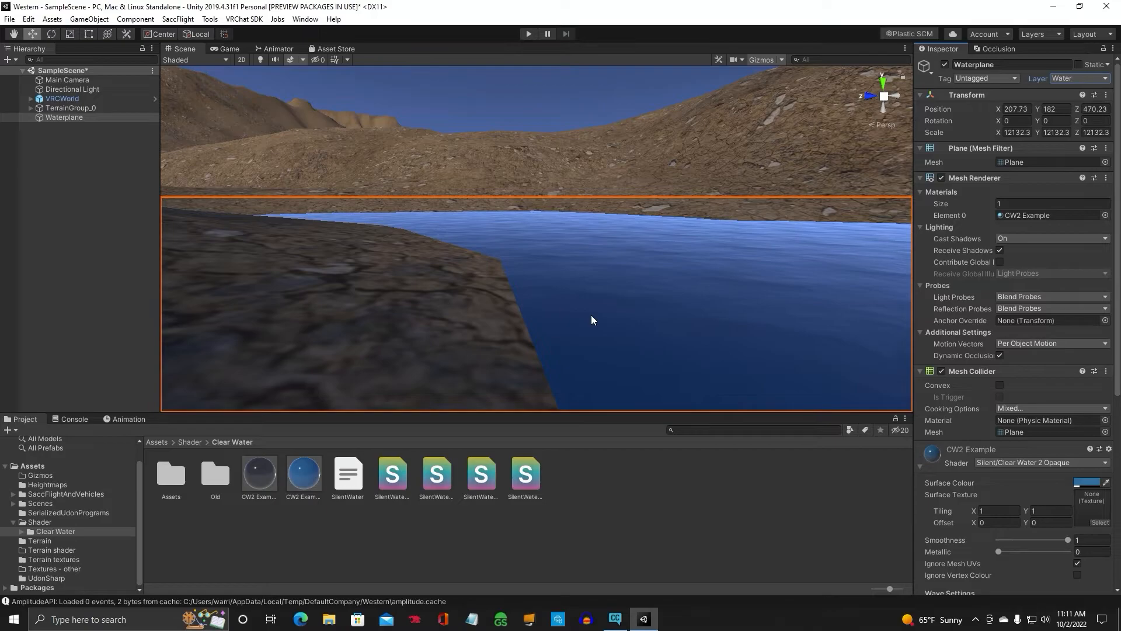
{"action": "left_click", "coordinate": [942, 371]}
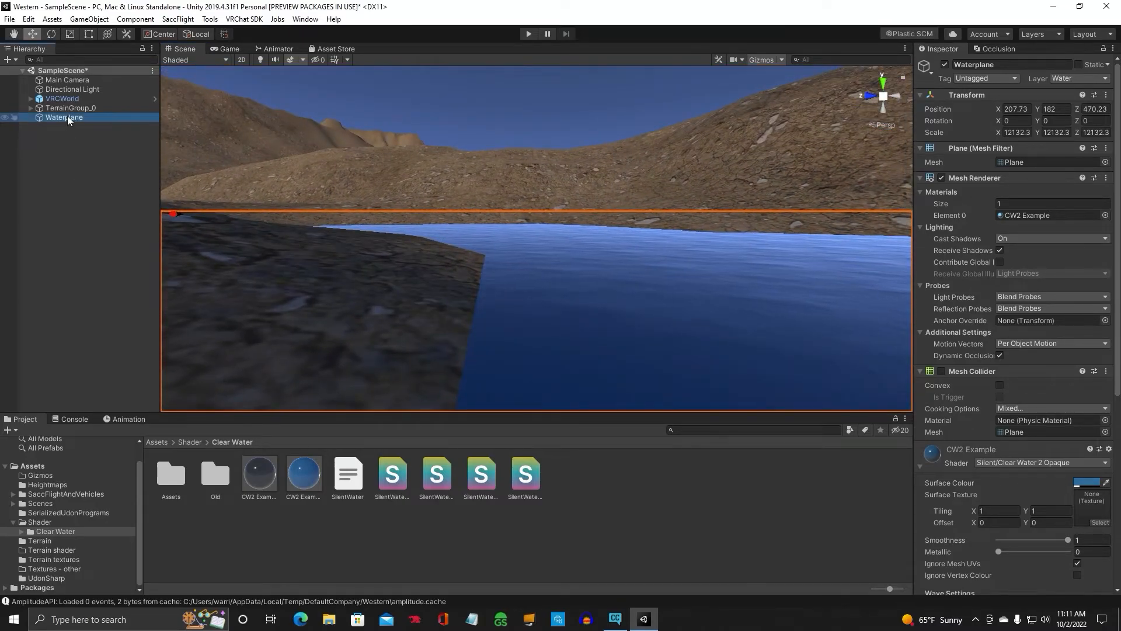
Step: Duplicate Waterplane from its Hierarchy context menu to create Waterplane (1)
{"action": "right_click", "coordinate": [65, 117]}
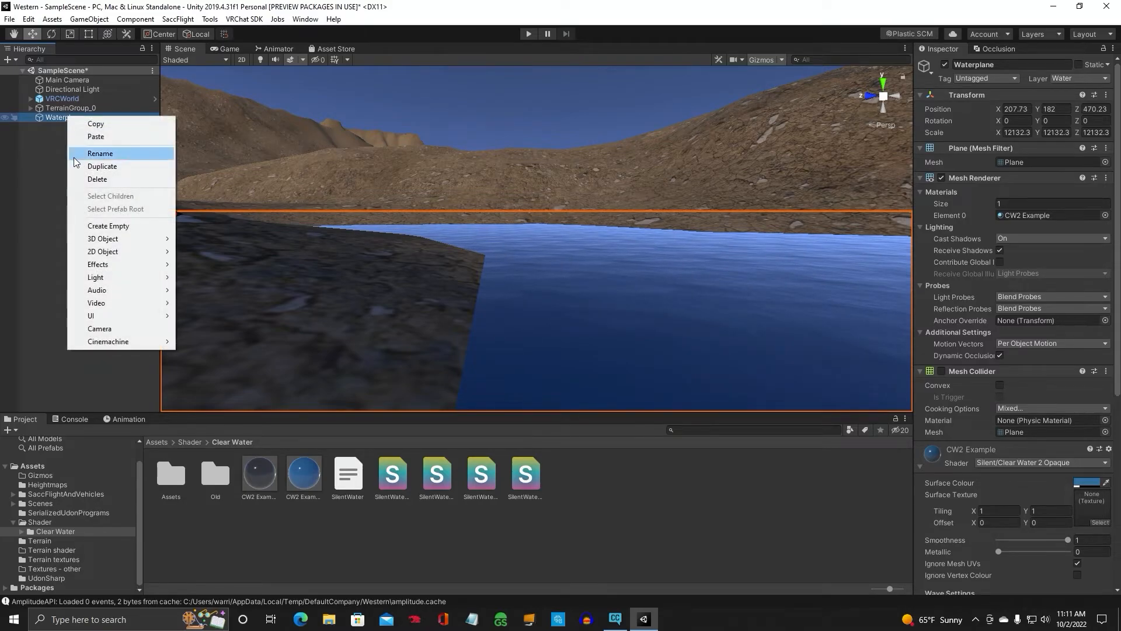
{"action": "left_click", "coordinate": [102, 166]}
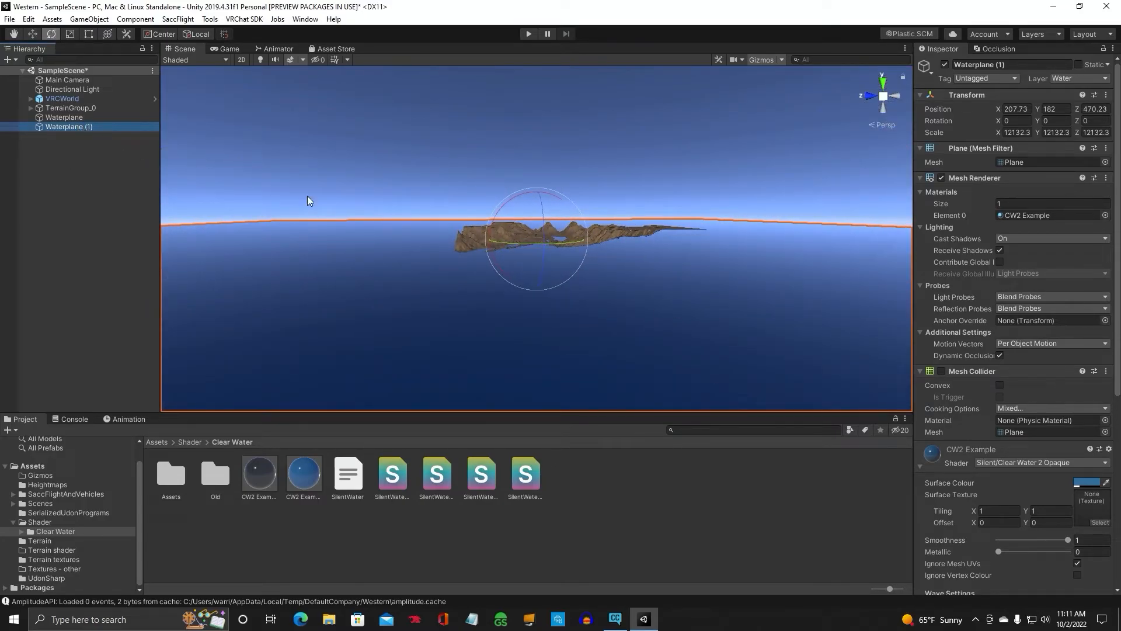
{"action": "mouse_move", "coordinate": [506, 210]}
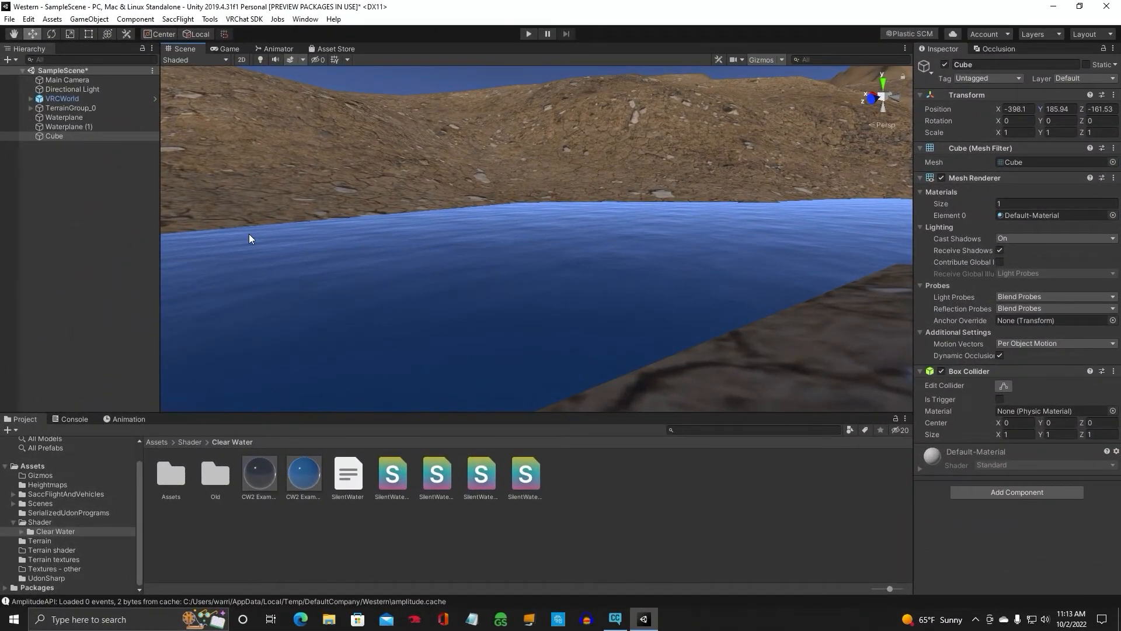
Step: Select the duplicate Waterplane (1) in the Hierarchy
{"action": "left_click", "coordinate": [69, 127]}
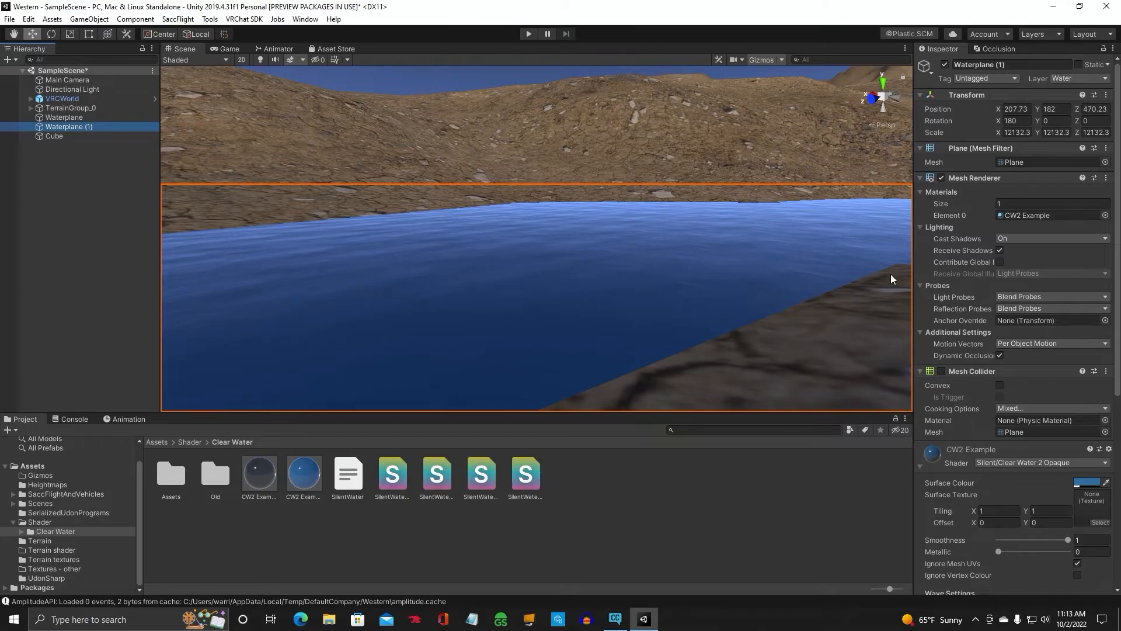
{"action": "mouse_move", "coordinate": [634, 243]}
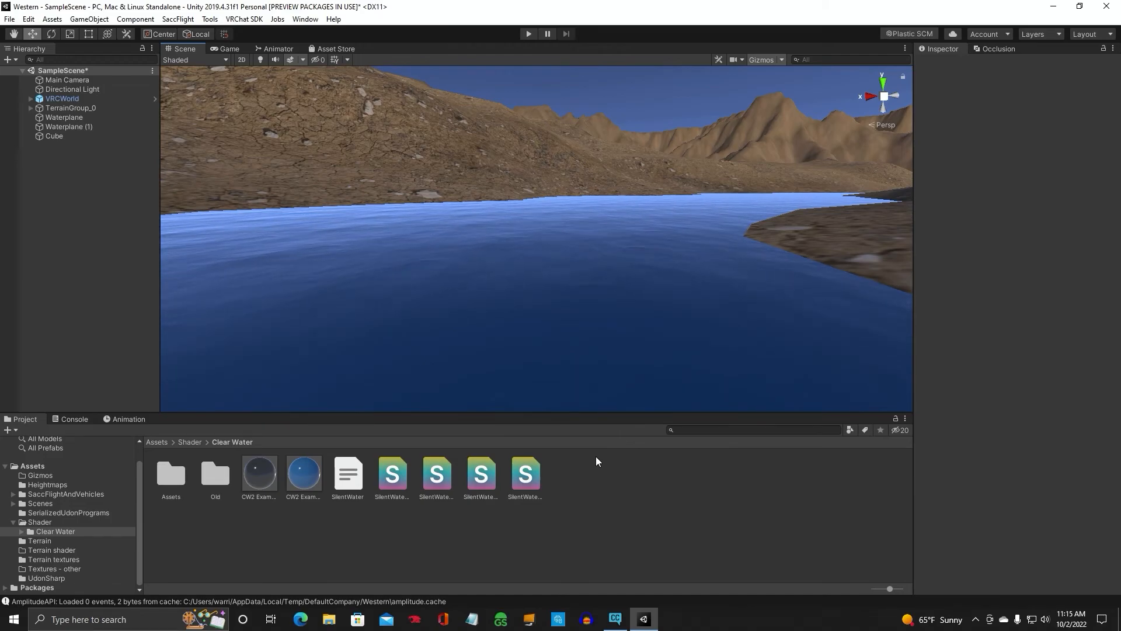
{"action": "mouse_move", "coordinate": [612, 470]}
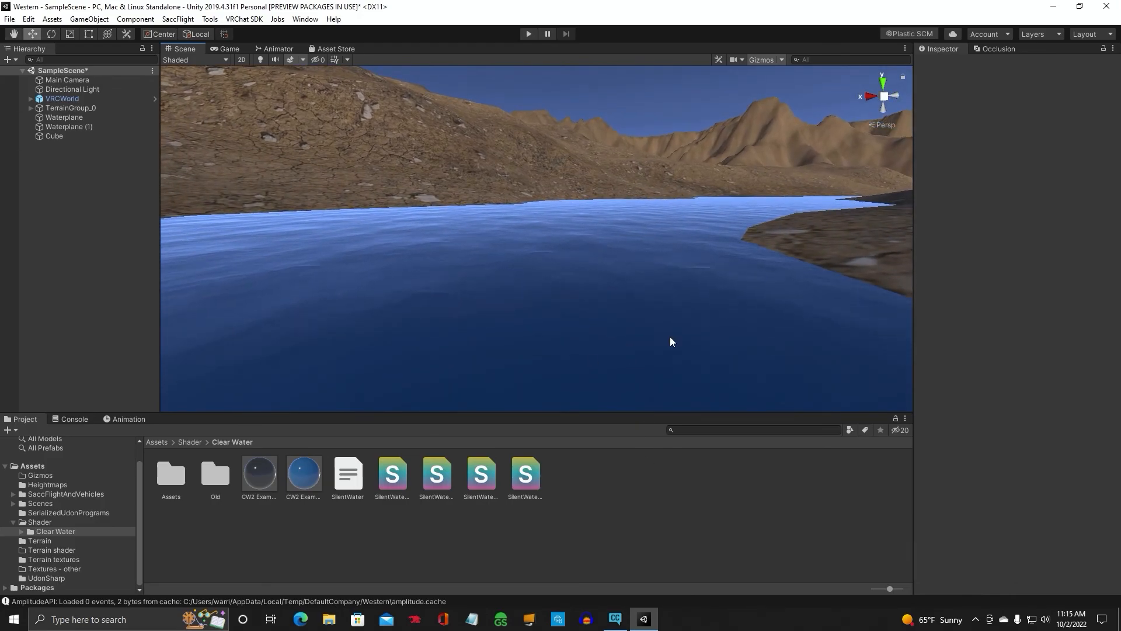
{"action": "mouse_move", "coordinate": [593, 475]}
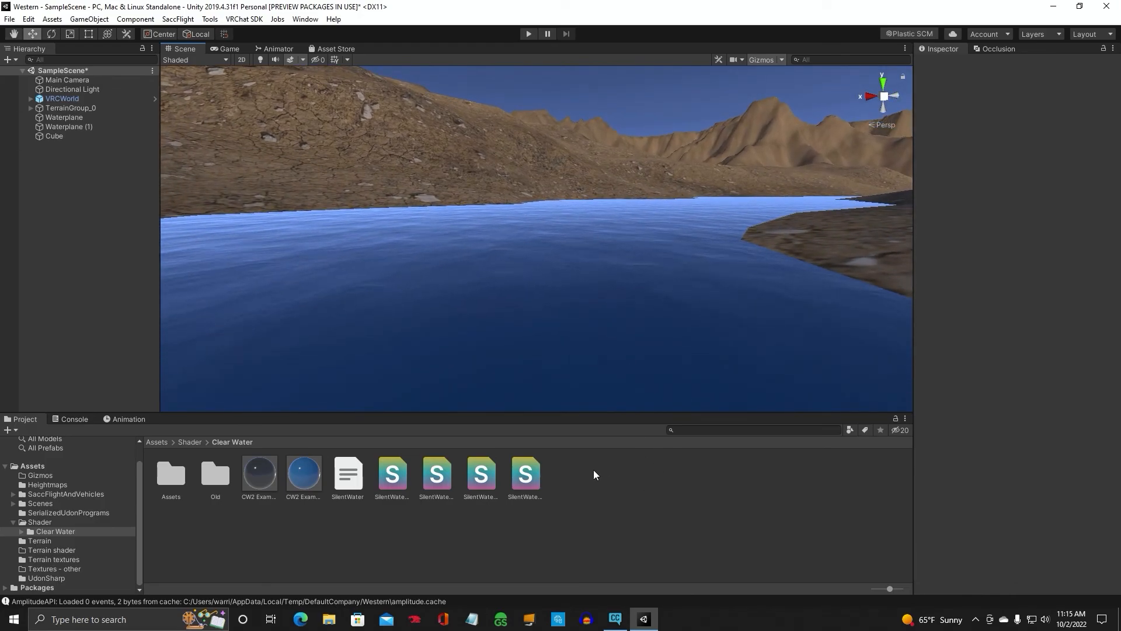